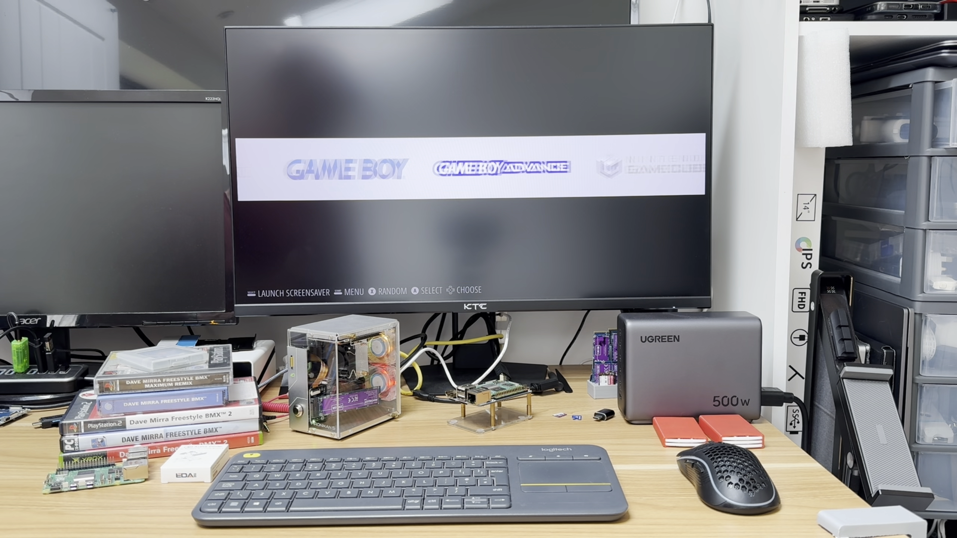
# Step: Select the 4GB memory option on the Raspberry Pi 5 product page at The Pi Hut
pyautogui.press('Right')
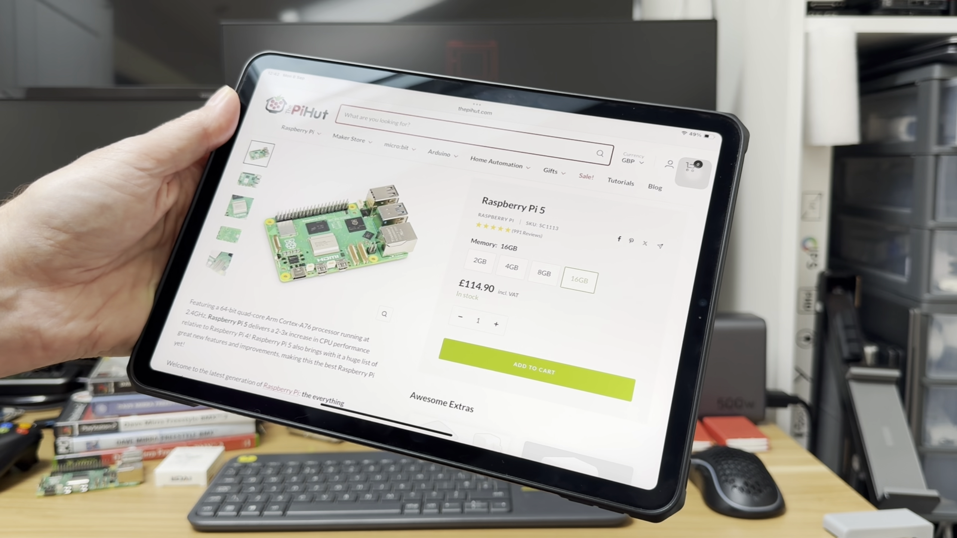
pyautogui.click(479, 263)
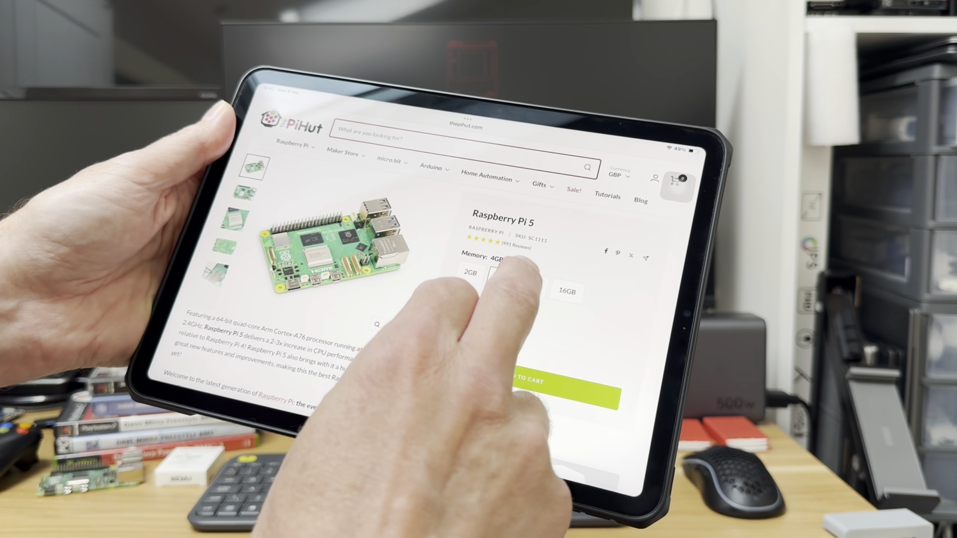
pyautogui.click(544, 277)
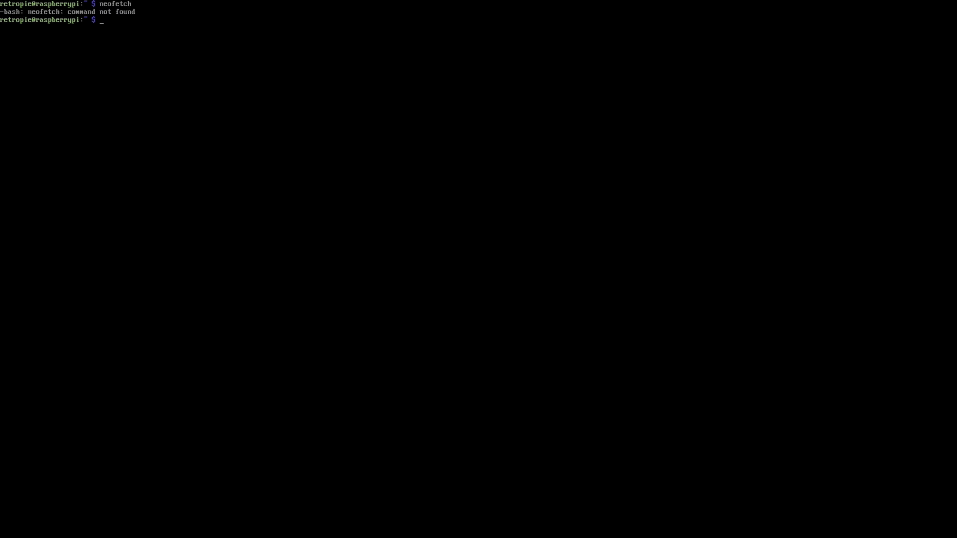
# Step: Install neofetch with 'sudo apt install neofetch' and run it to show the Pi 5 4GB summary
pyautogui.write('sudo apt in')
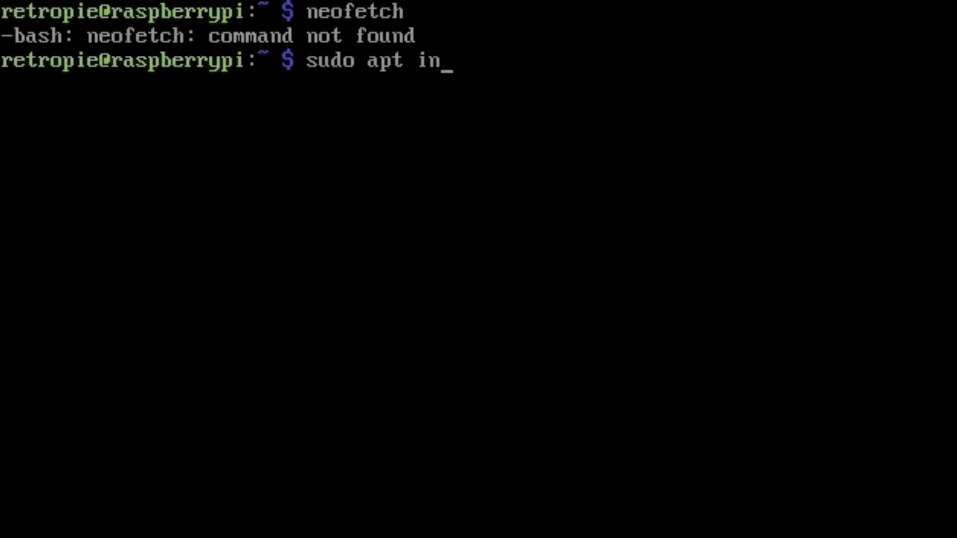
pyautogui.write('stall neofetch')
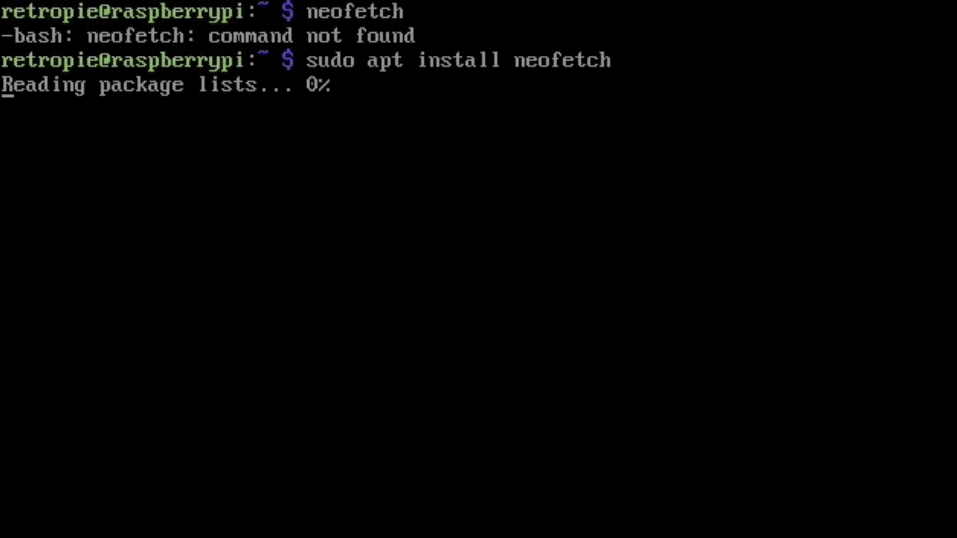
pyautogui.write('neofetch')
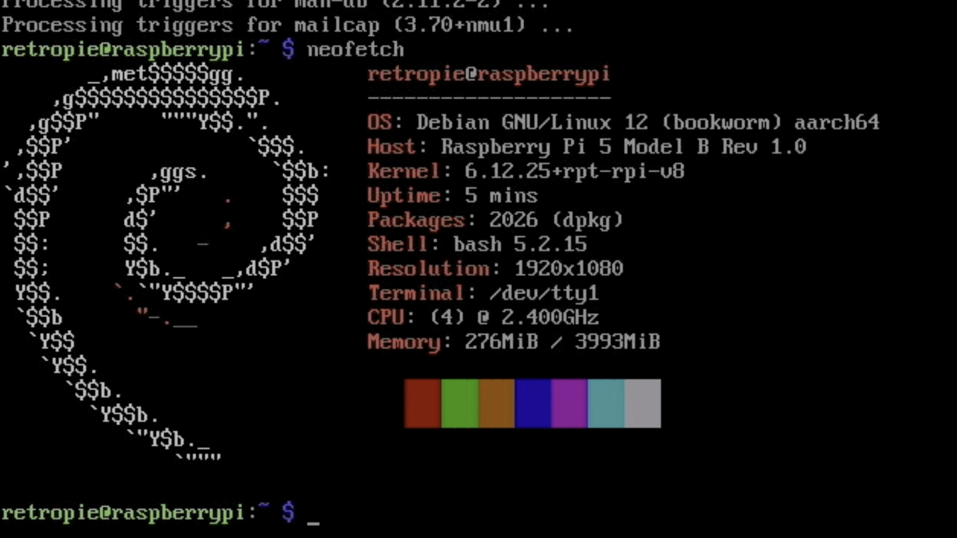
# Step: Begin entering the 'emulationstation' command to return to EmulationStation
pyautogui.write('emu')
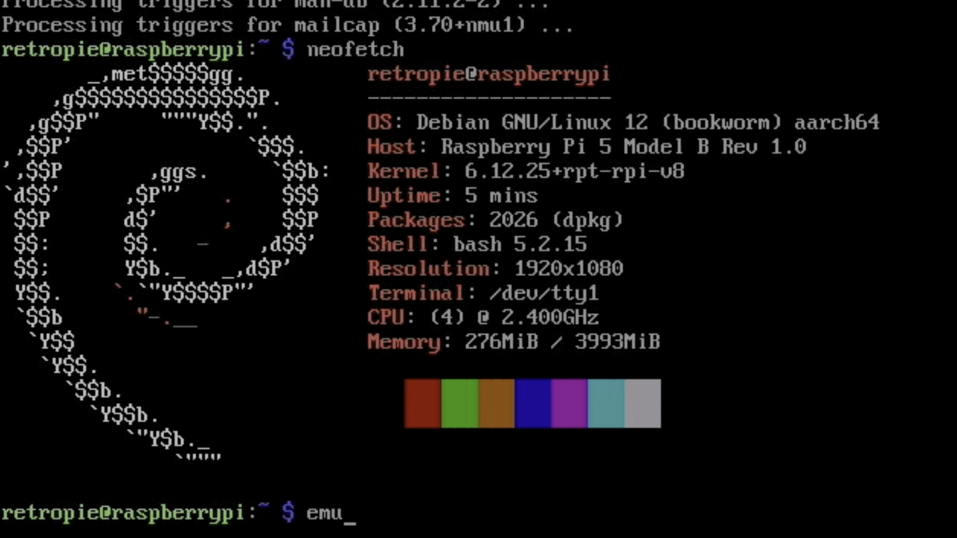
pyautogui.write('lationsta')
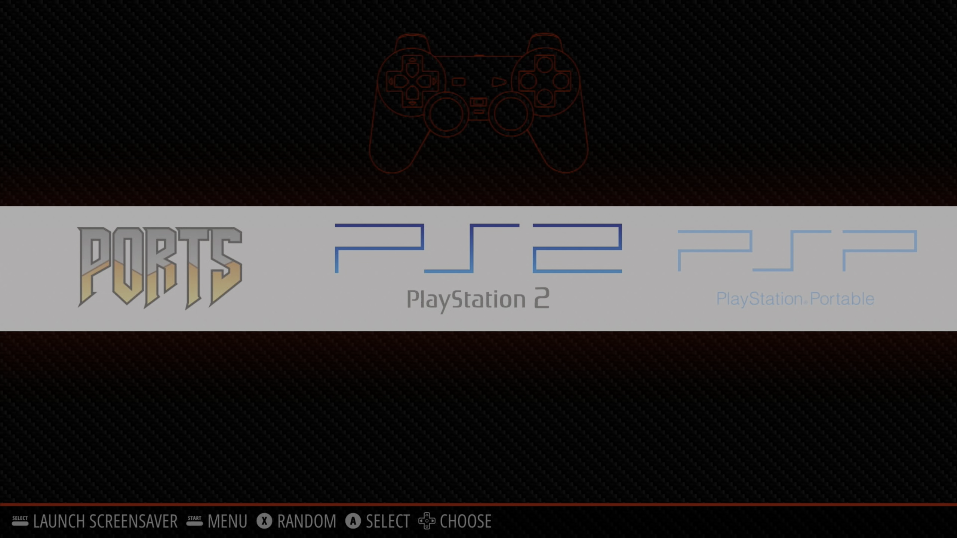
# Step: Enter the PlayStation 2 game list and launch Dave Mirra Freestyle BMX 2 (Europe)
pyautogui.click(477, 256)
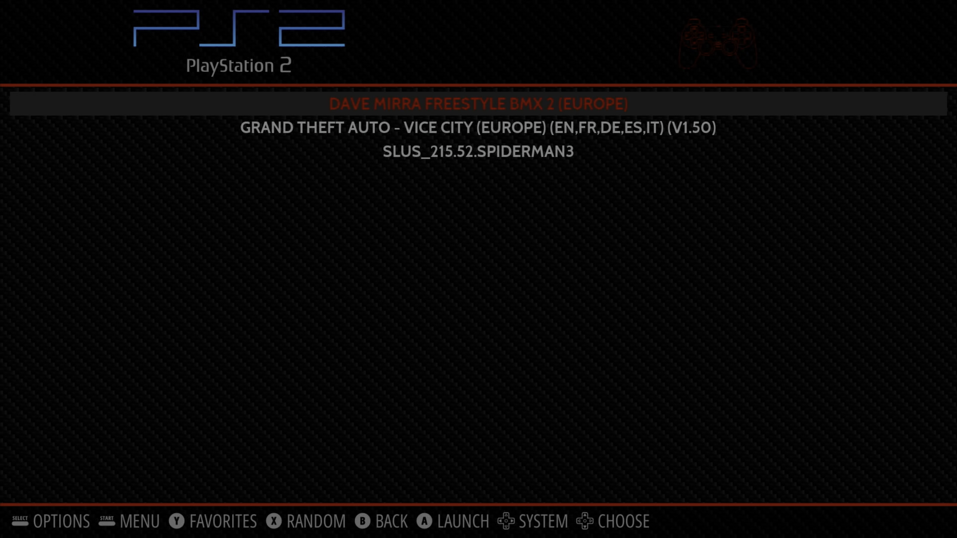
pyautogui.press('Down')
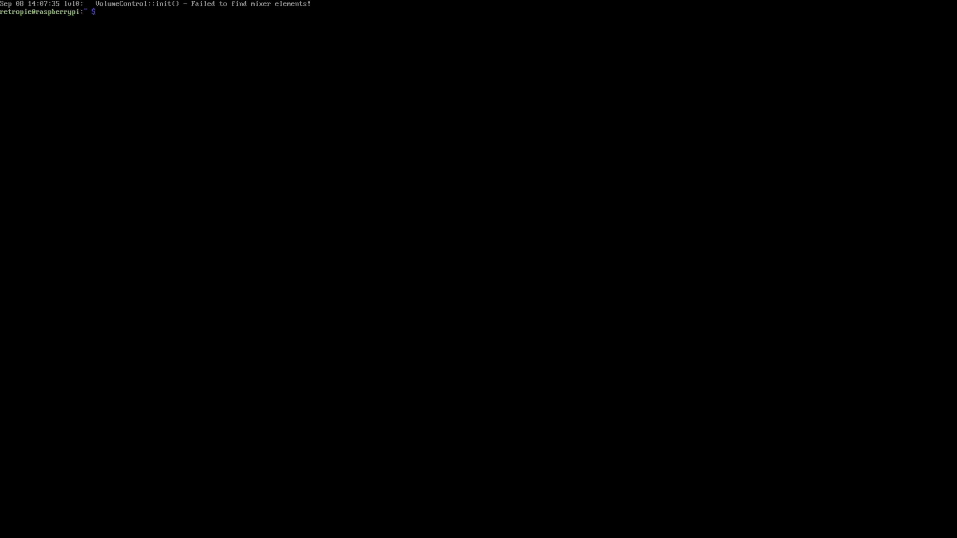
# Step: Run 'startx' from the bash console to launch the RetroPie graphical desktop
pyautogui.write('startx')
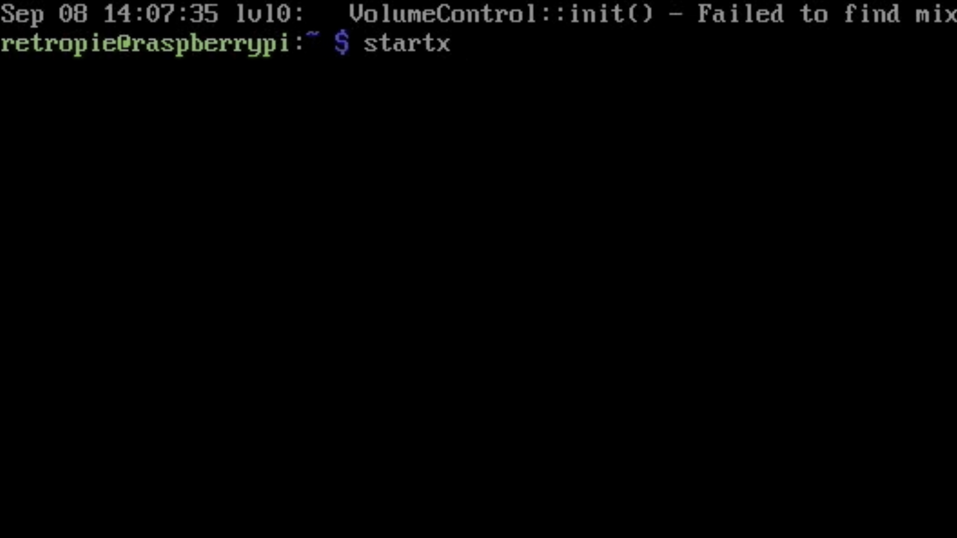
pyautogui.press('Return')
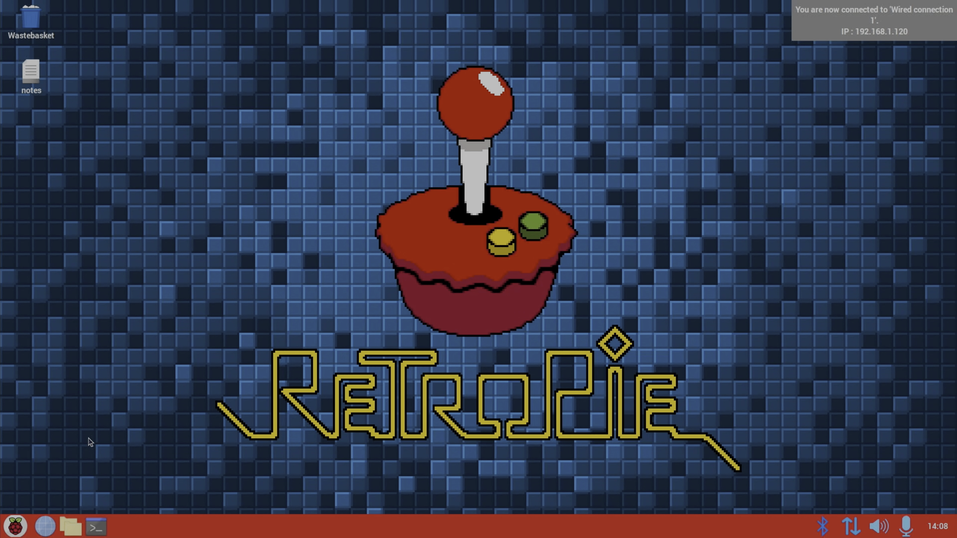
# Step: From the File Manager, run the AetherSX2-v1.5-3606 AppImage in a terminal in Documents
pyautogui.click(15, 527)
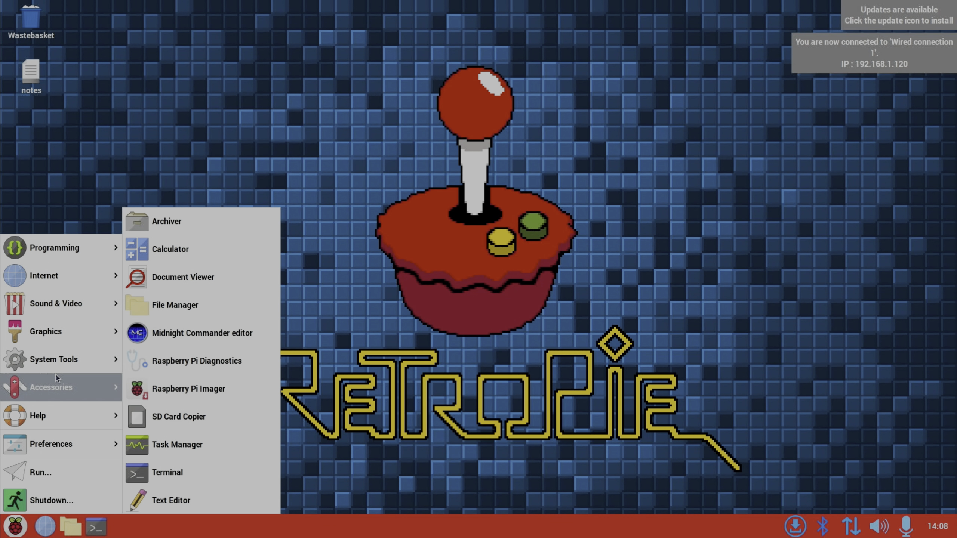
pyautogui.click(175, 305)
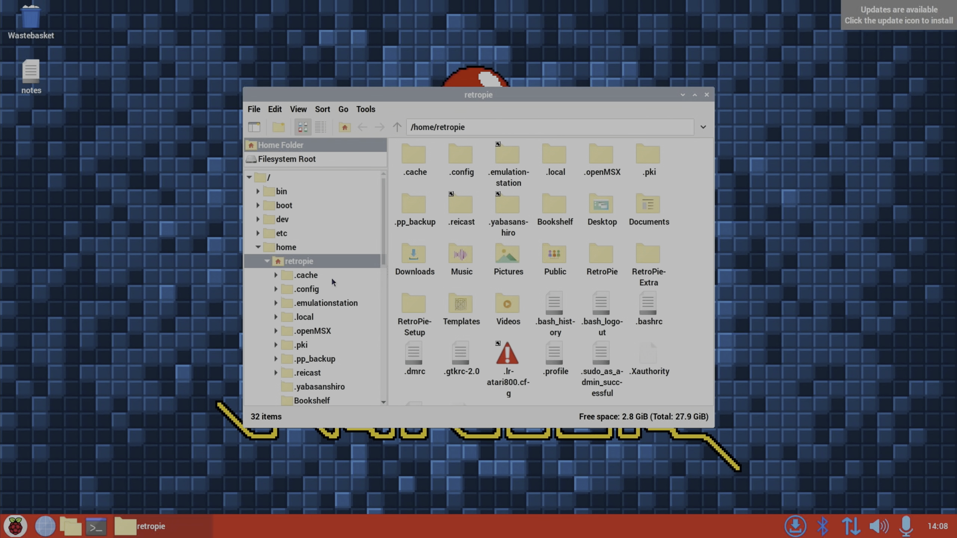
pyautogui.moveTo(605, 213)
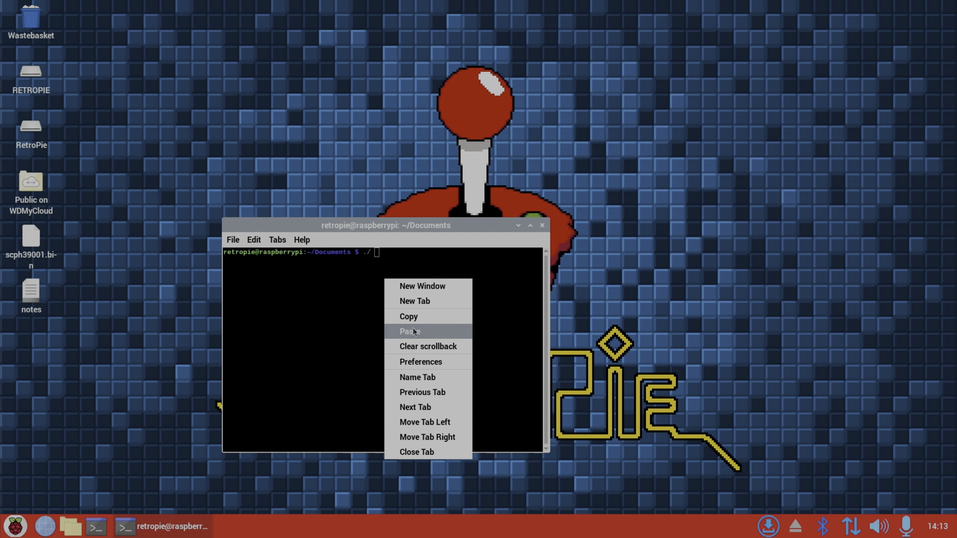
pyautogui.click(410, 332)
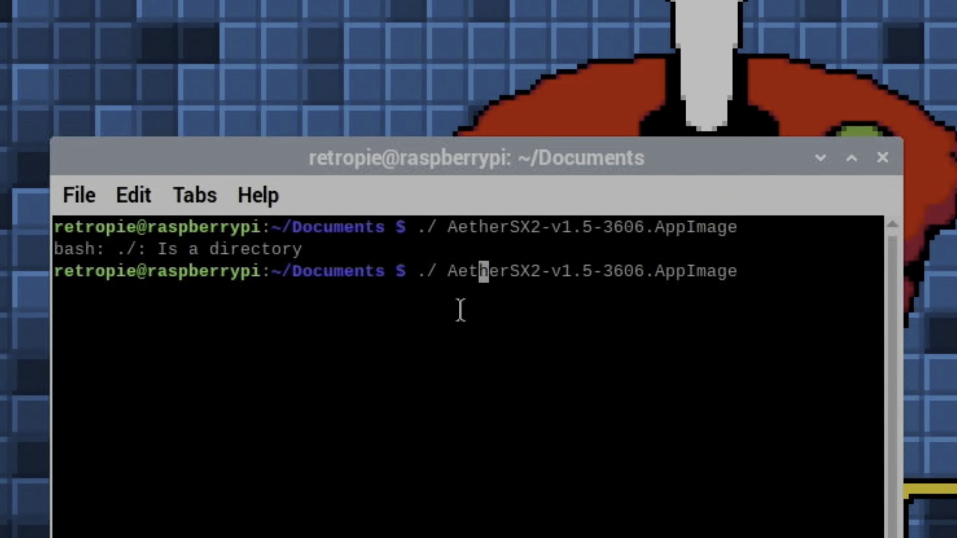
pyautogui.press('Return')
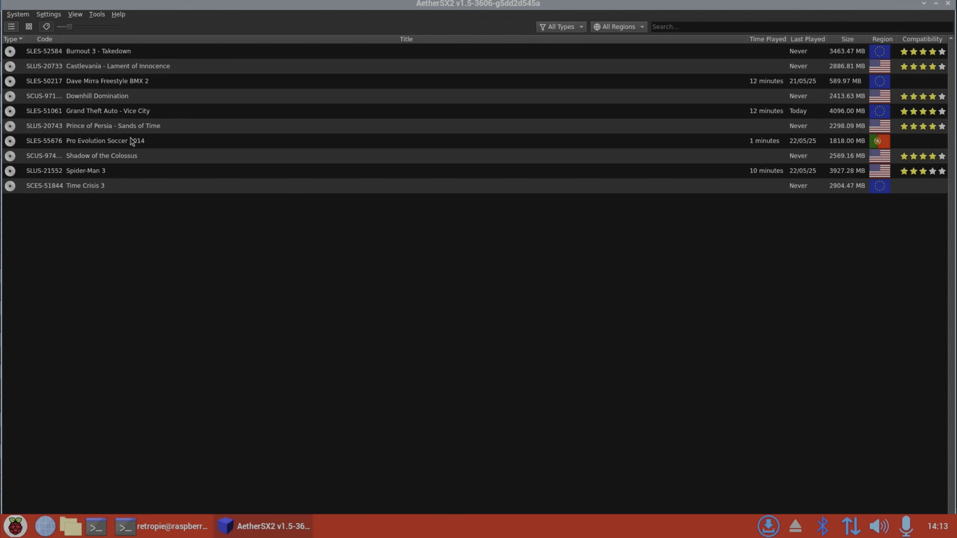
# Step: Boot Grand Theft Auto - Vice City from the AetherSX2 game library
pyautogui.doubleClick(108, 110)
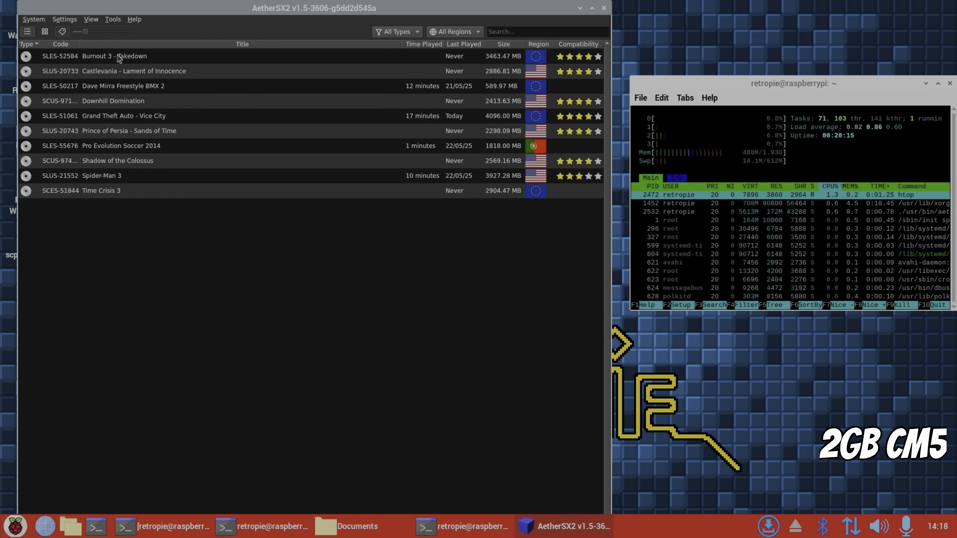
pyautogui.moveTo(136, 91)
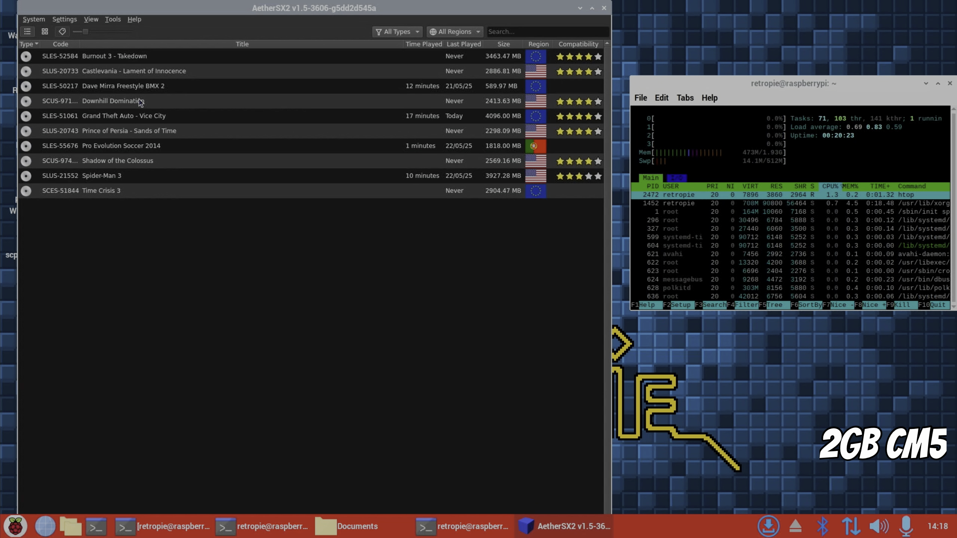
pyautogui.moveTo(123, 179)
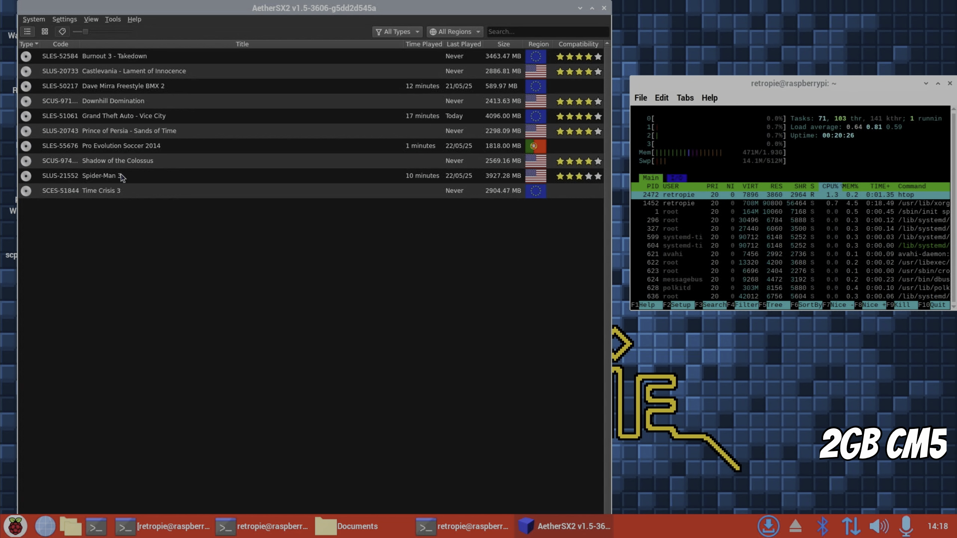
# Step: Launch Spider-Man 3 from the AetherSX2 library and play it
pyautogui.doubleClick(104, 176)
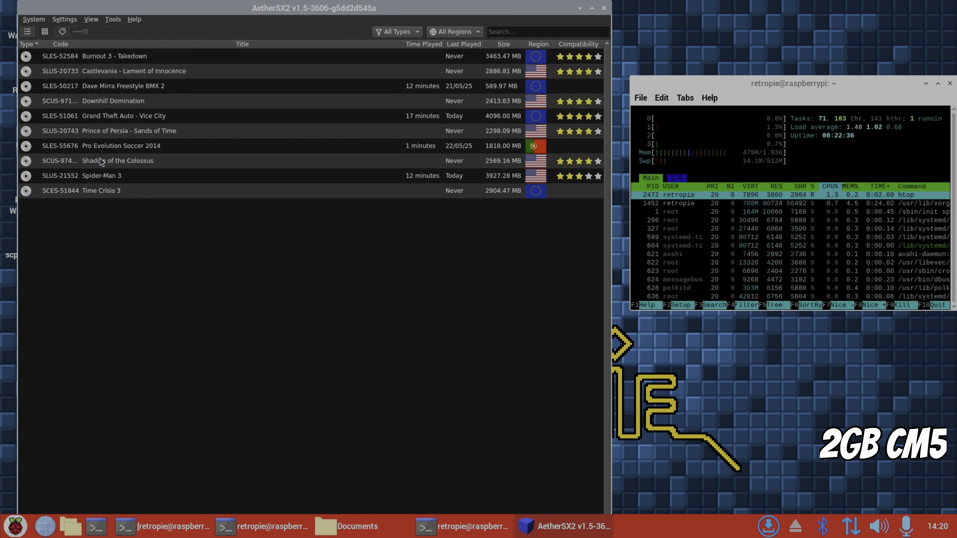
pyautogui.doubleClick(104, 160)
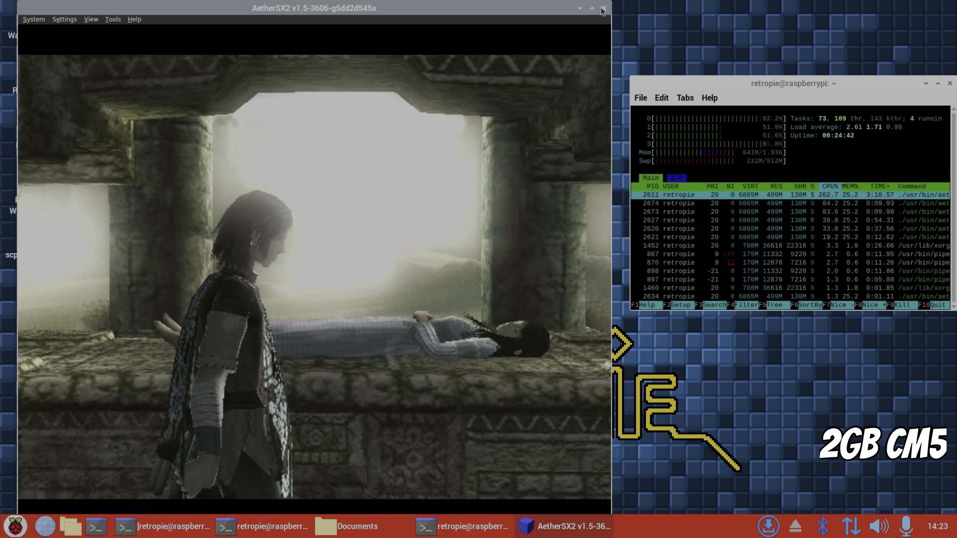
# Step: Close AetherSX2 and launch Add / Remove Software from the Preferences menu
pyautogui.click(604, 8)
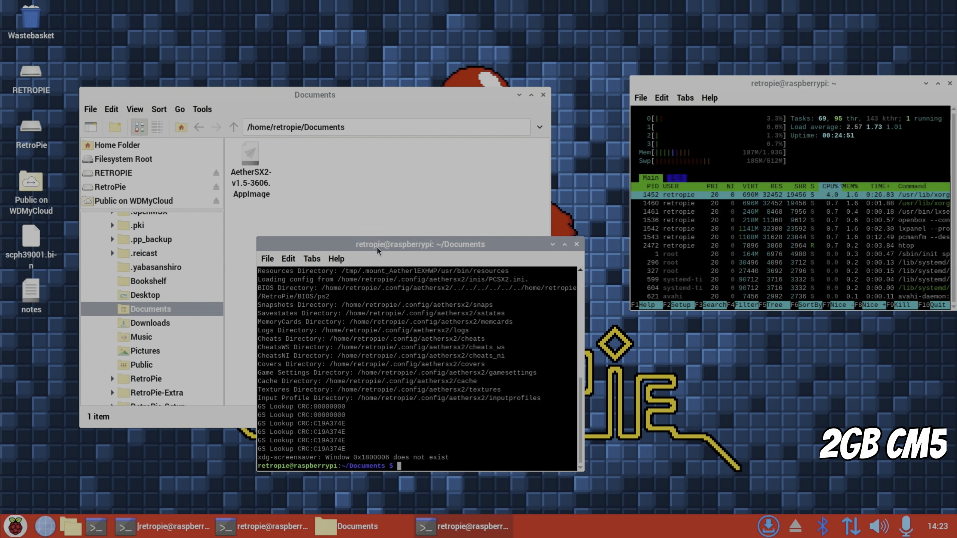
pyautogui.click(16, 529)
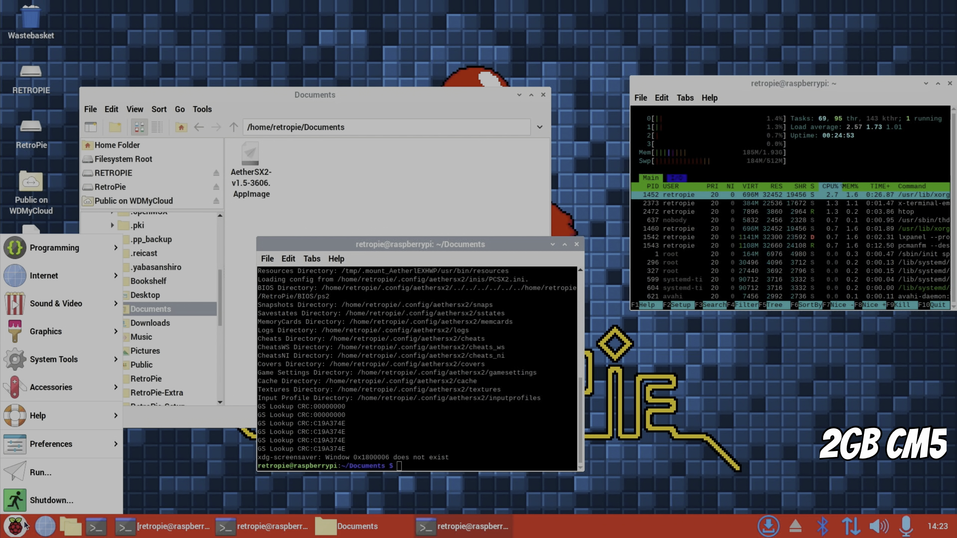
pyautogui.click(51, 444)
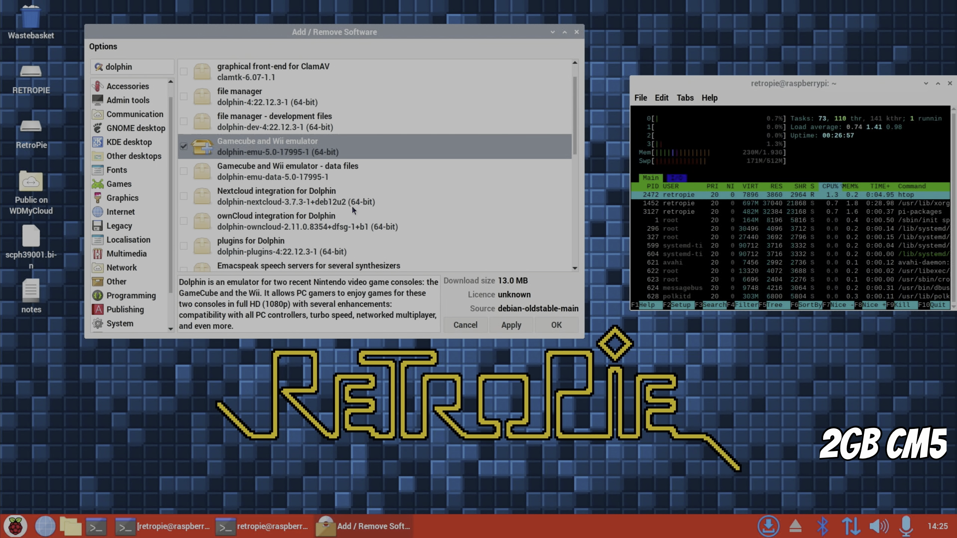
# Step: Apply the Dolphin emulator installation and authenticate with the password
pyautogui.click(511, 325)
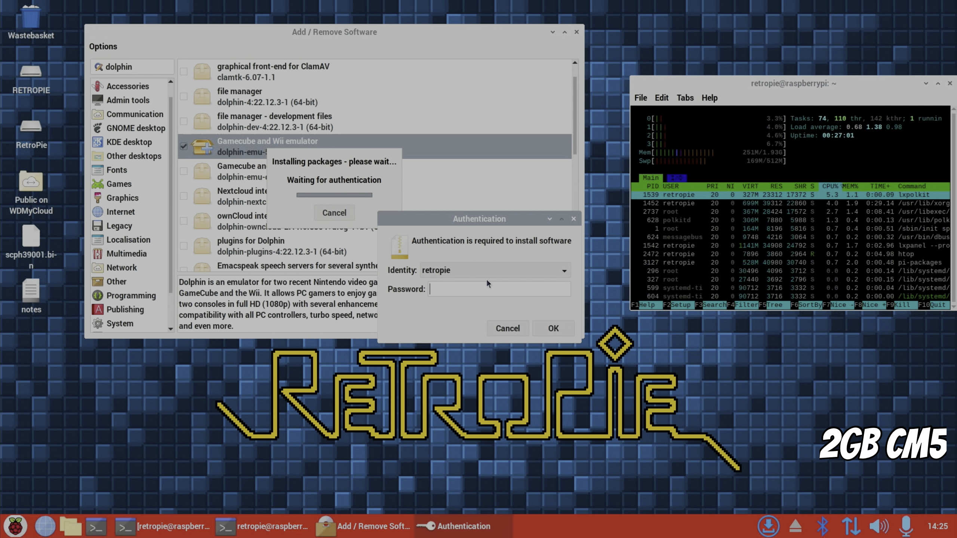
pyautogui.write('••')
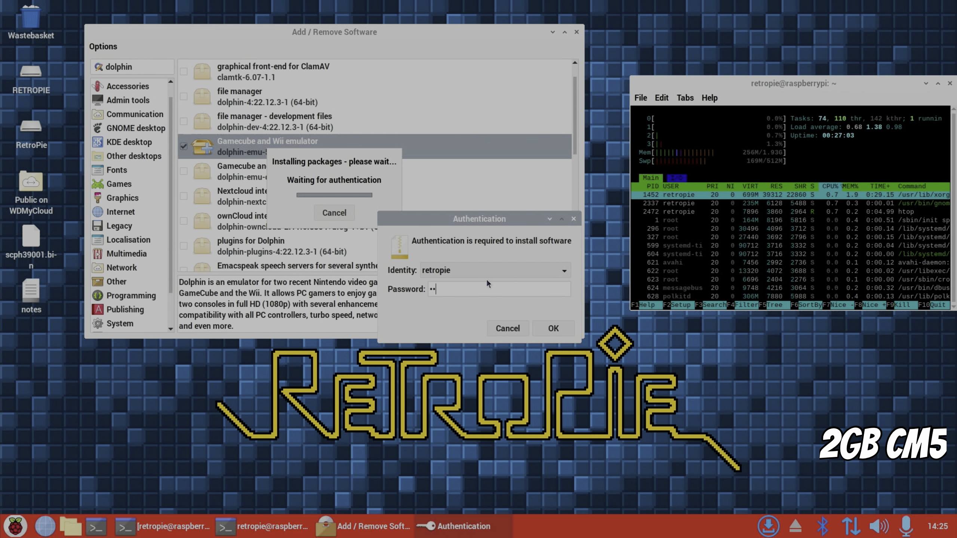
pyautogui.click(554, 328)
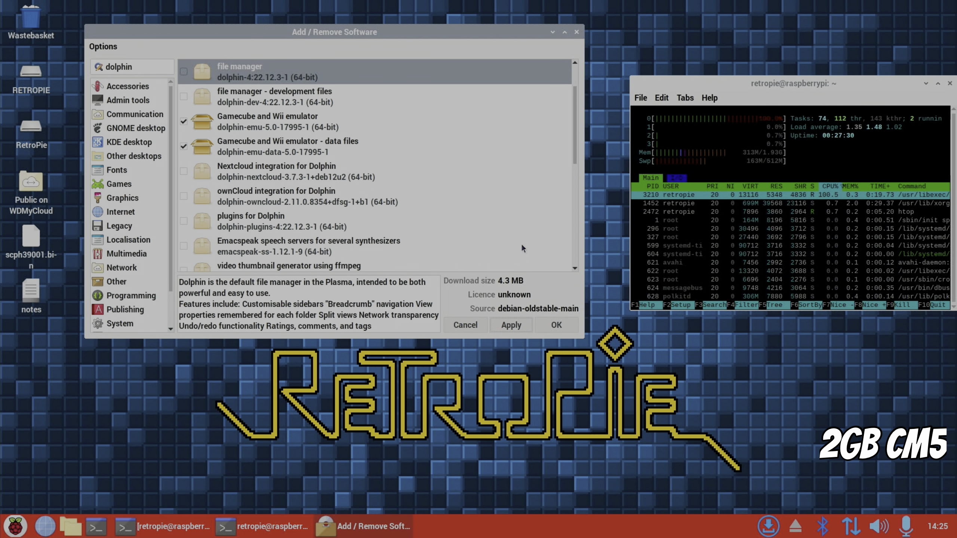
pyautogui.moveTo(845, 12)
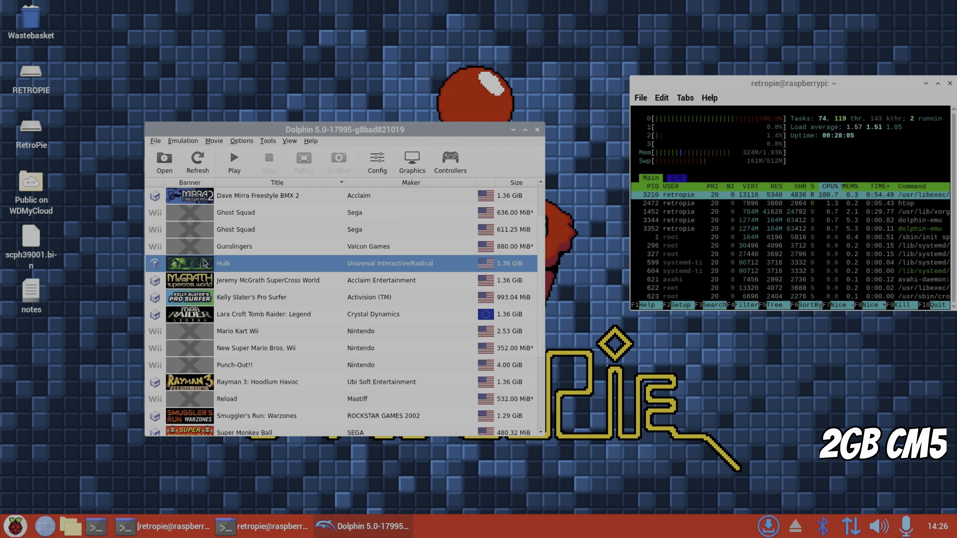
# Step: Launch Hulk from the Dolphin game list and reach its Press START title screen
pyautogui.doubleClick(222, 263)
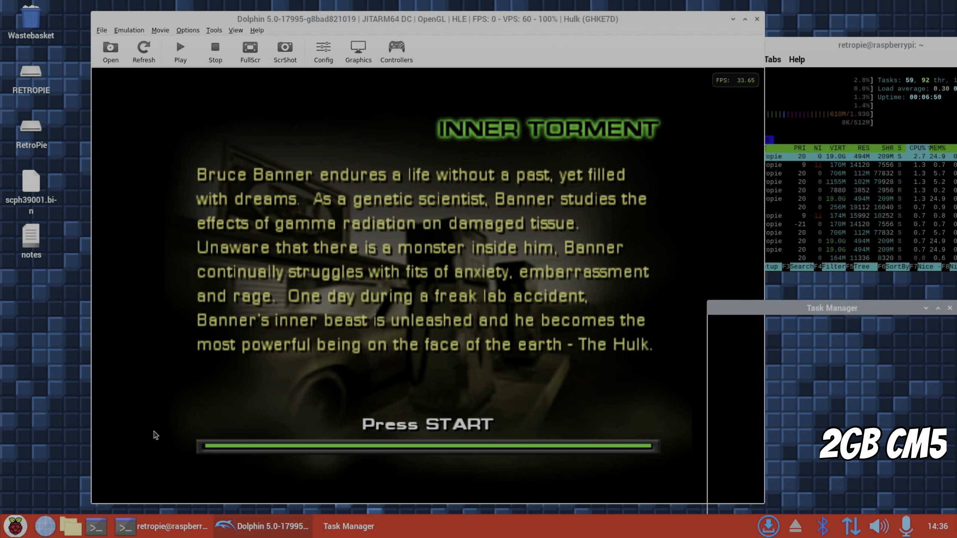
# Step: Kill the dolphin-emu process from Task Manager and confirm 'Really kill the task?'
pyautogui.click(349, 537)
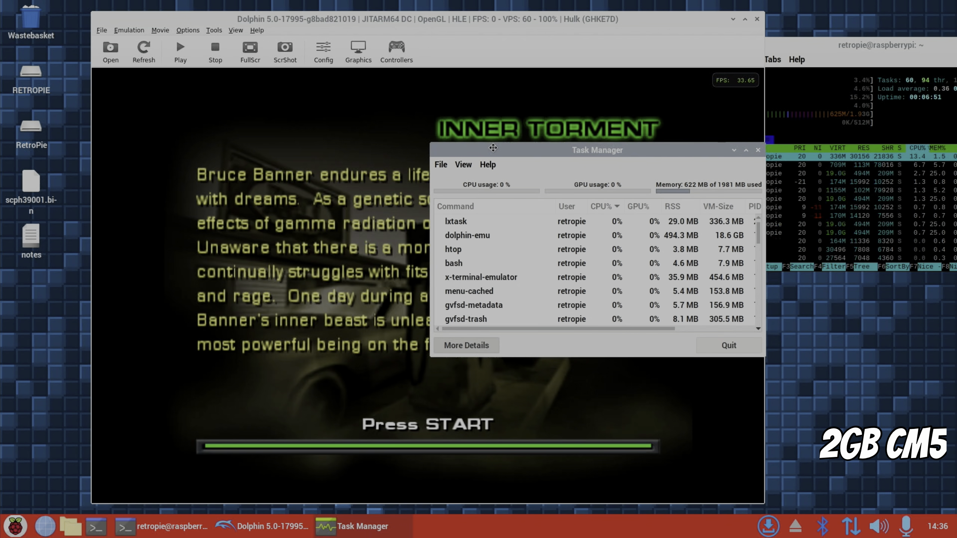
pyautogui.click(467, 249)
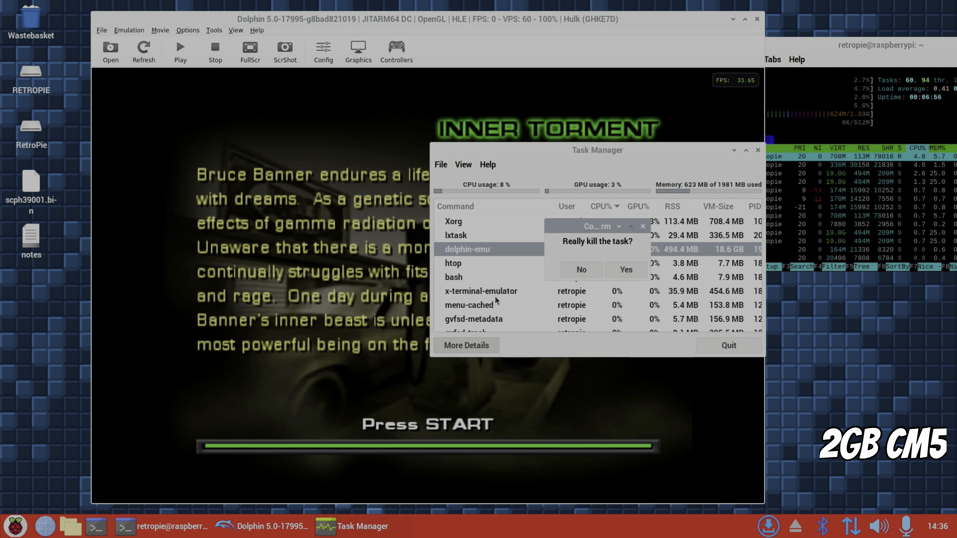
pyautogui.click(625, 270)
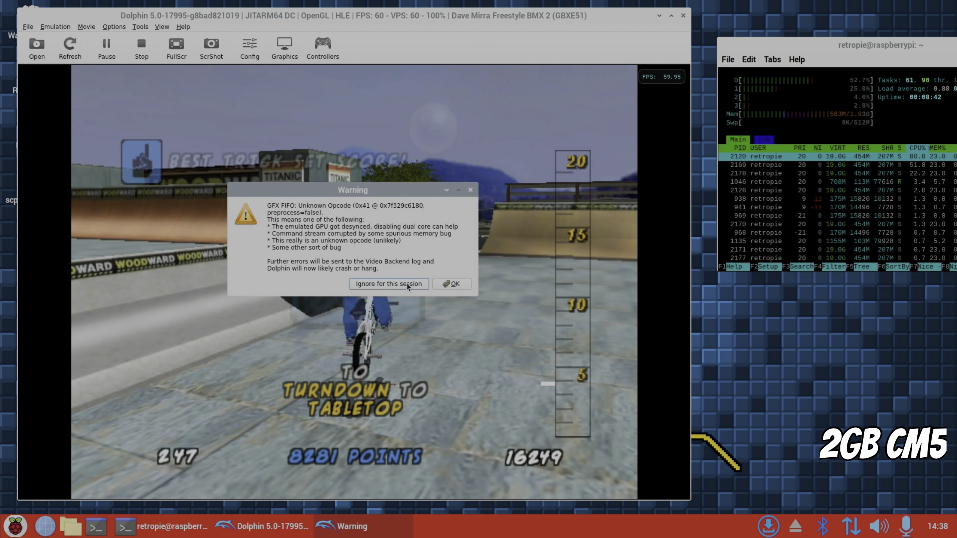
# Step: Ignore the GFX FIFO warning for this session, then launch Chromium from the taskbar
pyautogui.click(388, 284)
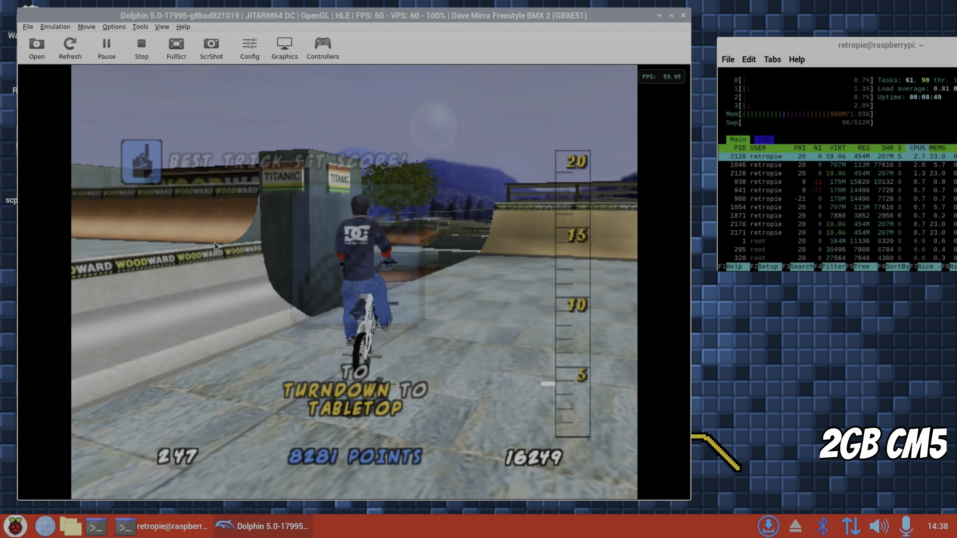
pyautogui.click(43, 526)
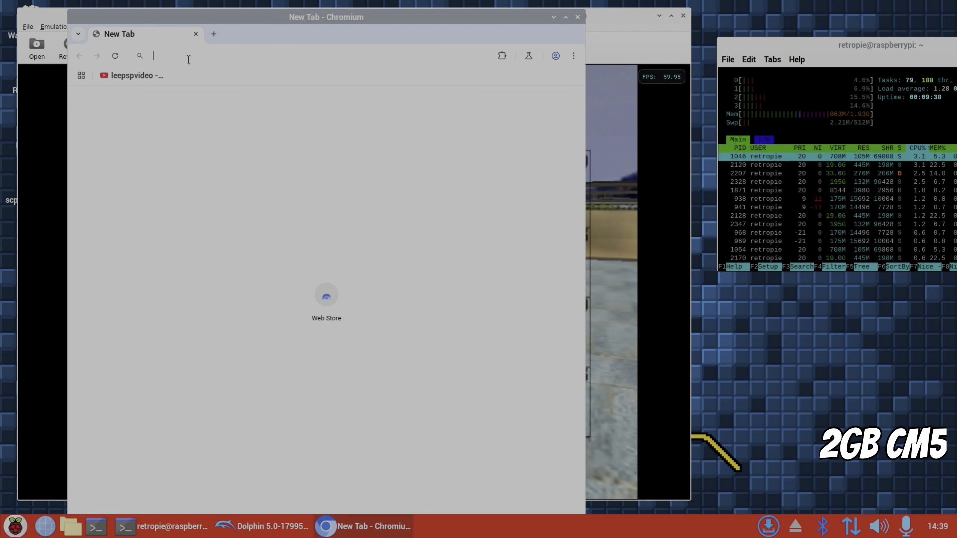
# Step: Search 'gamecube memory' and scroll through the SoftHandTech GameCube RAM comparison article
pyautogui.write('gamecube')
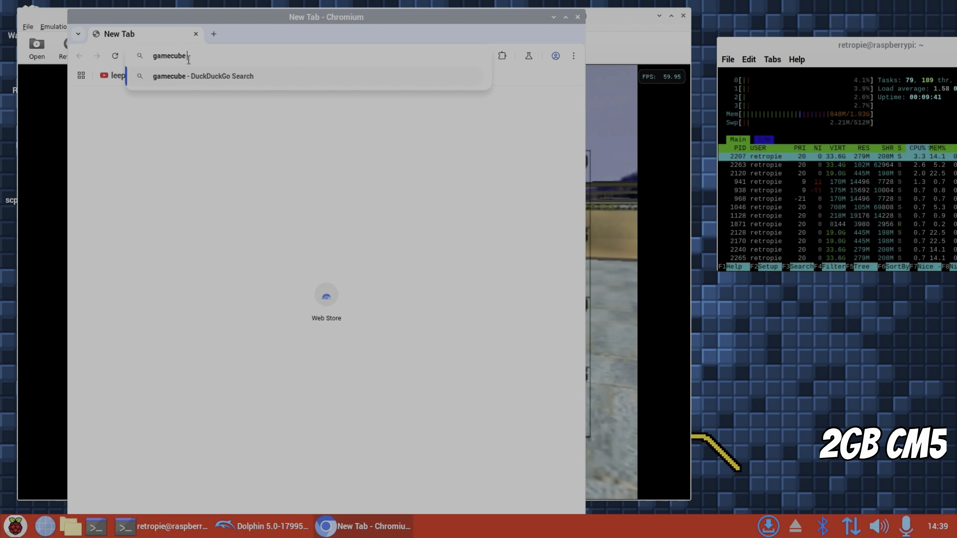
pyautogui.write('memory')
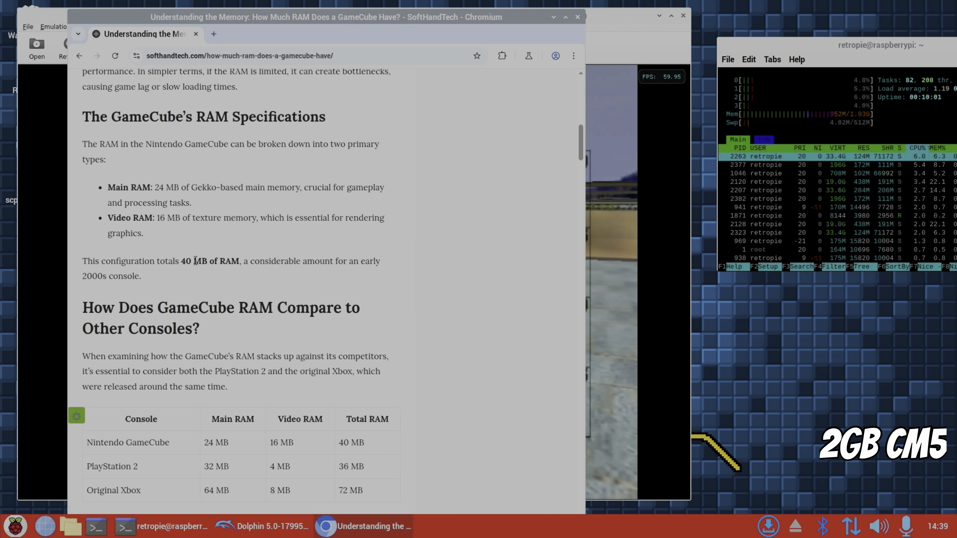
pyautogui.scroll(-3)
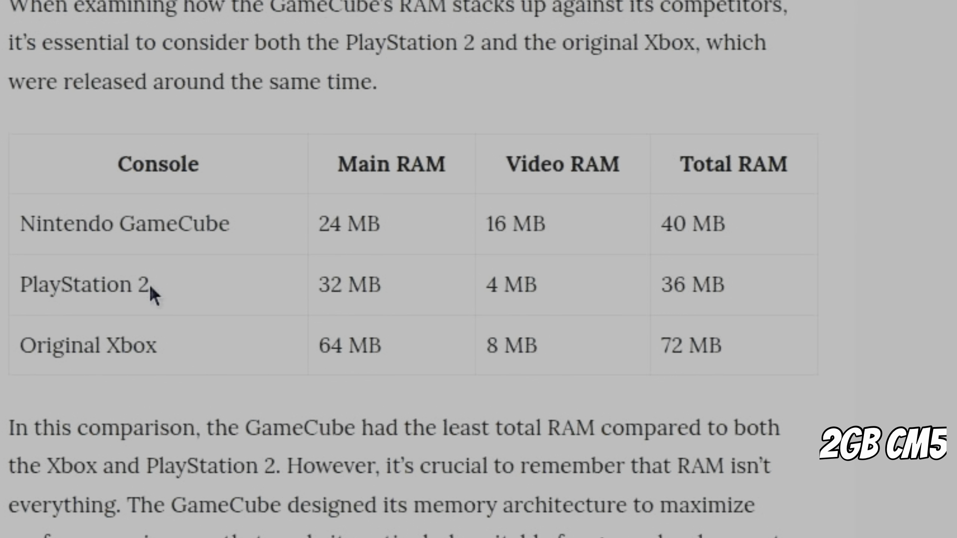
pyautogui.moveTo(75, 354)
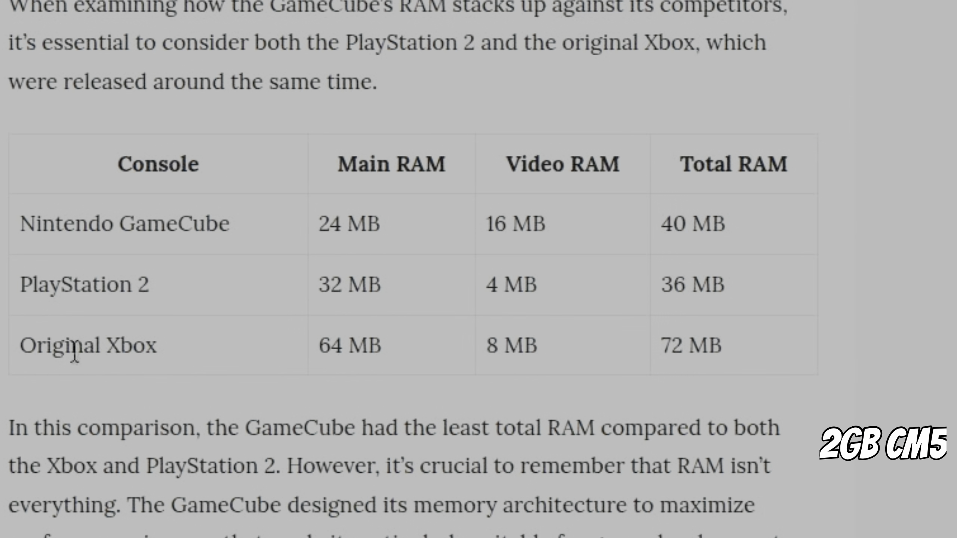
pyautogui.moveTo(224, 357)
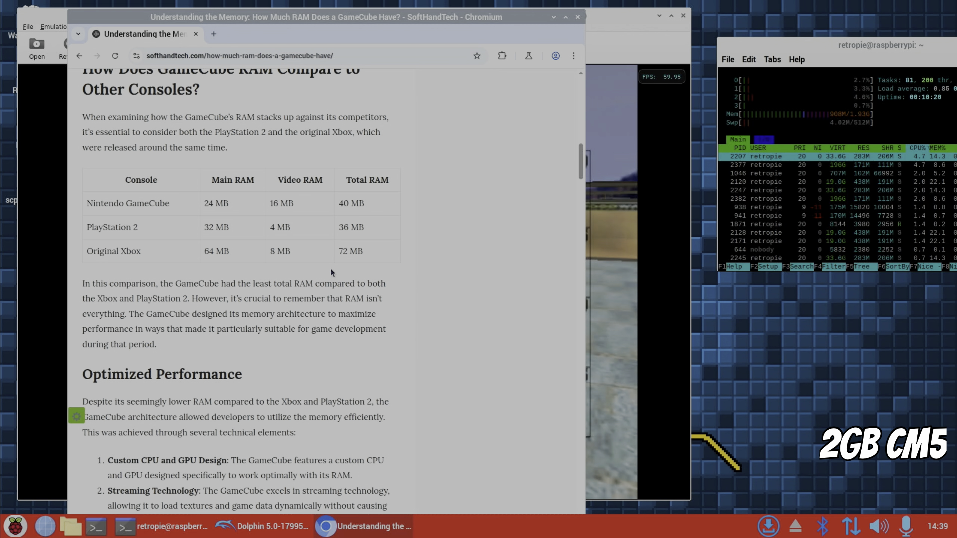
pyautogui.scroll(-3)
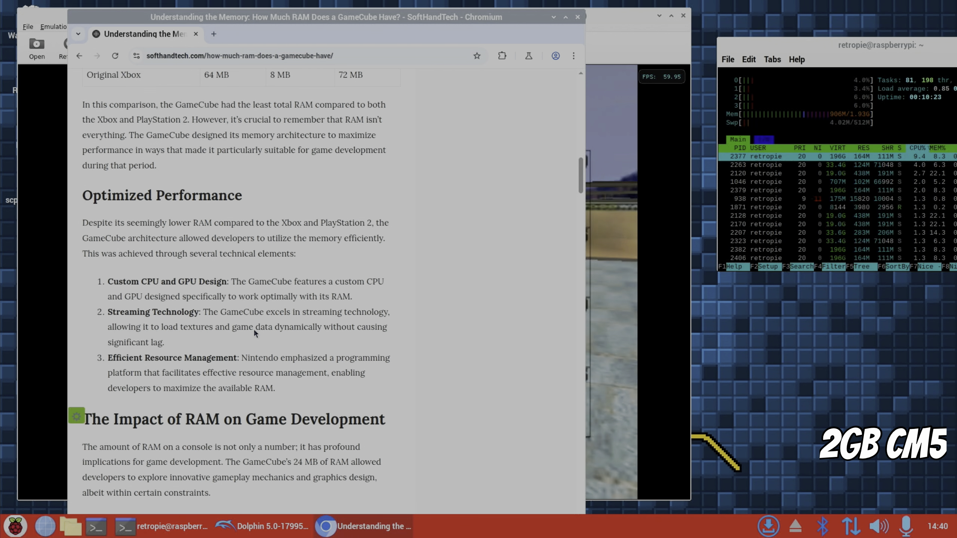
# Step: Load hotukdeals in a new second tab by entering 'hotuk' in the address bar
pyautogui.click(215, 35)
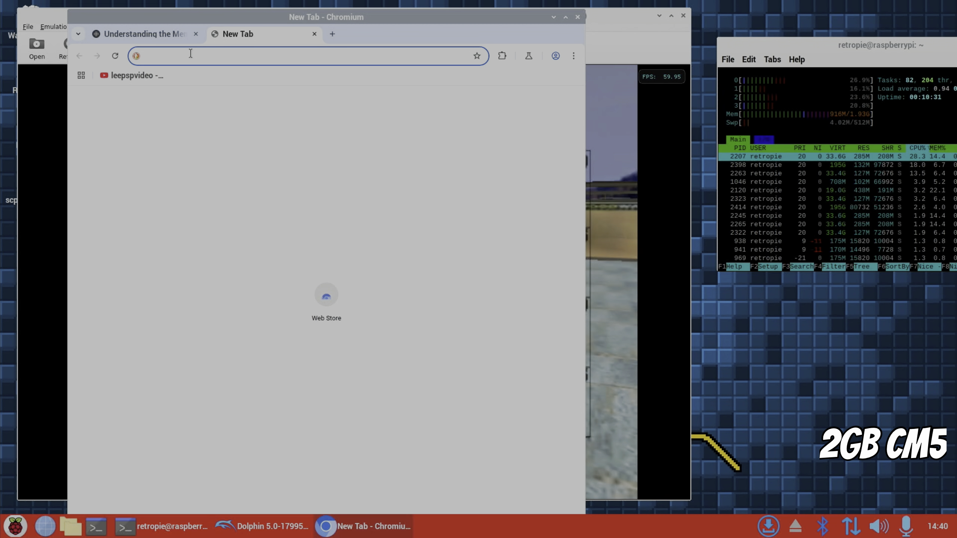
pyautogui.write('hotukdeals.com')
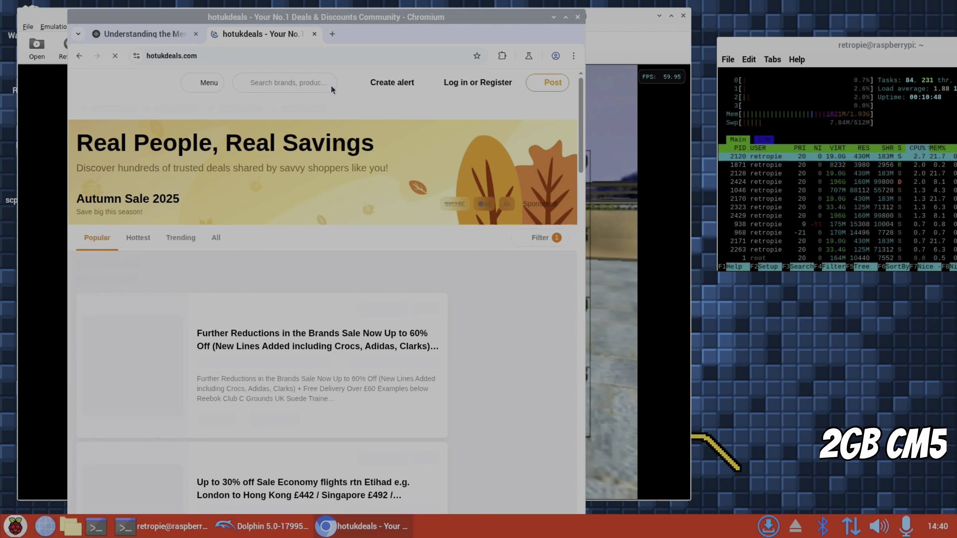
# Step: Search 'bbc sport' on DuckDuckGo and open the 'BBC Sport - Scores, Fixtures, News' result
pyautogui.click(332, 35)
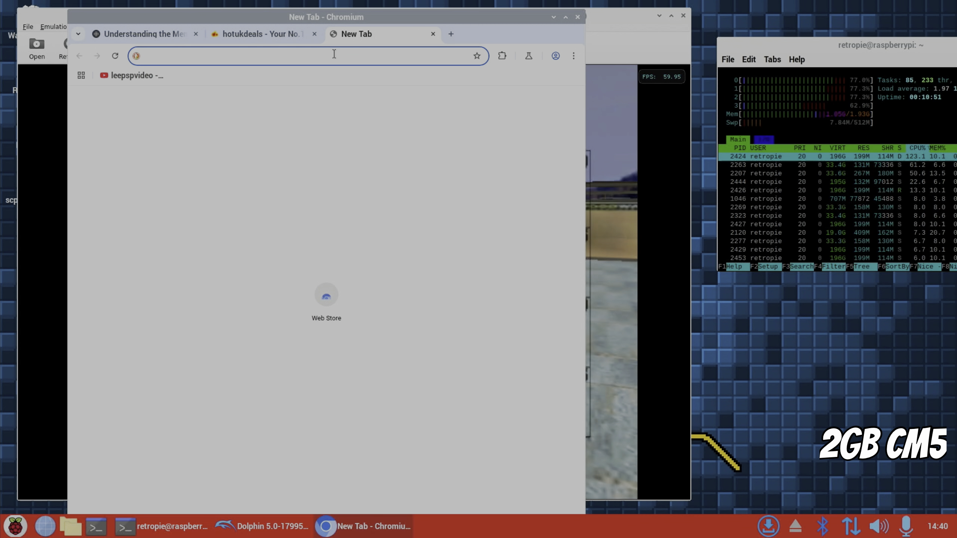
pyautogui.write('bbc sport')
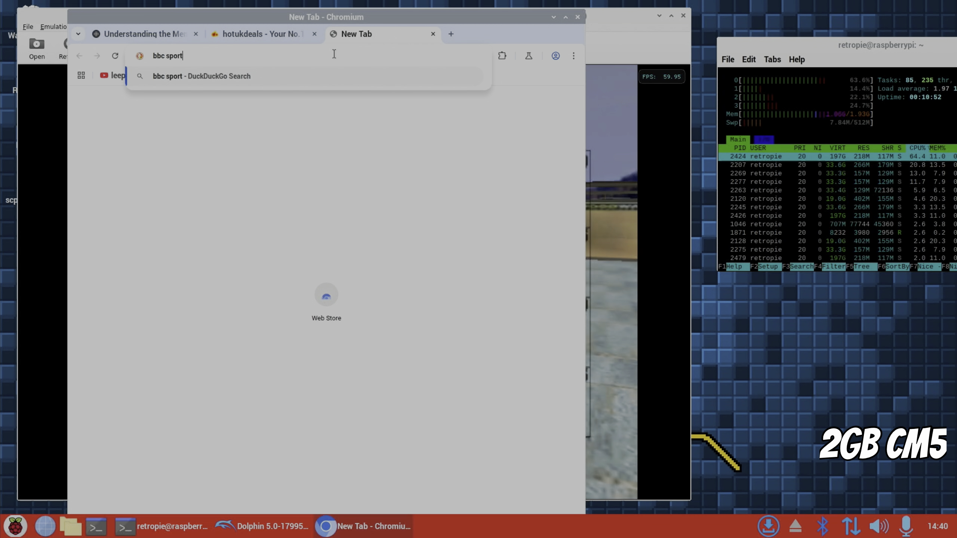
pyautogui.click(259, 34)
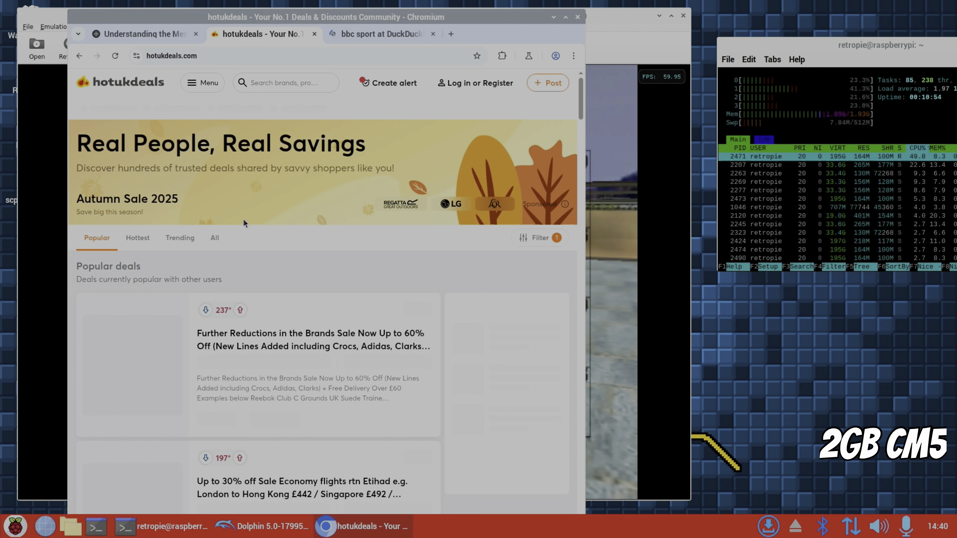
pyautogui.click(382, 34)
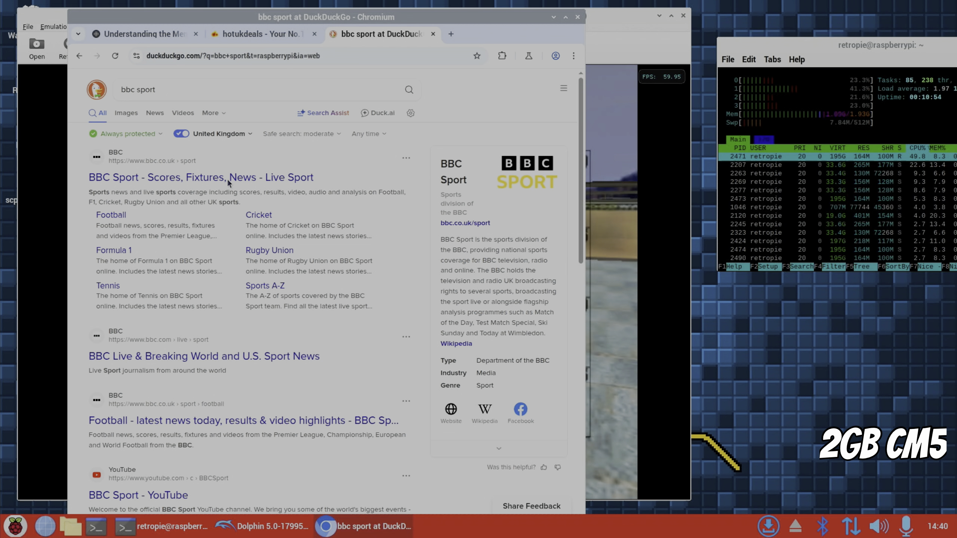
pyautogui.click(228, 177)
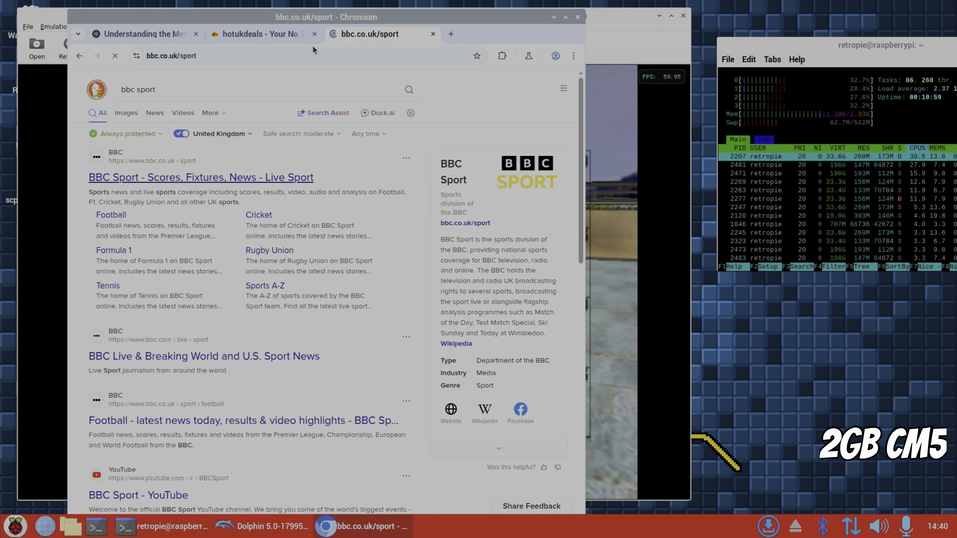
# Step: Glance at the hotukdeals tab, return to BBC Sport, and add a new blank tab
pyautogui.click(258, 34)
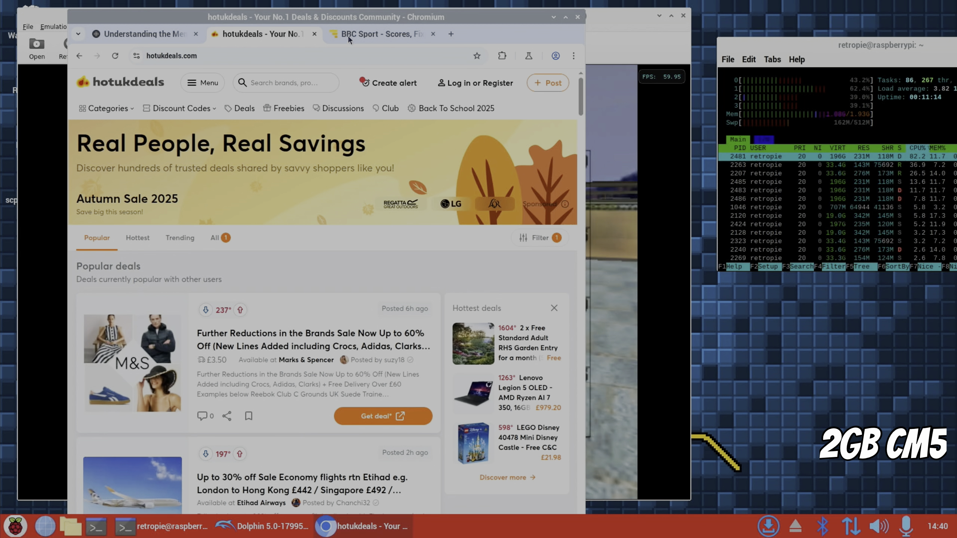
pyautogui.click(374, 34)
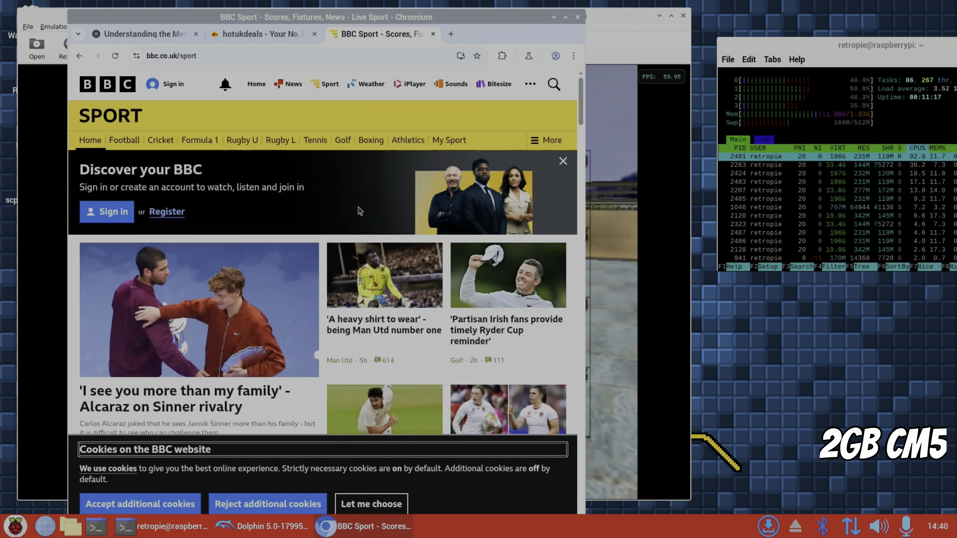
pyautogui.click(450, 34)
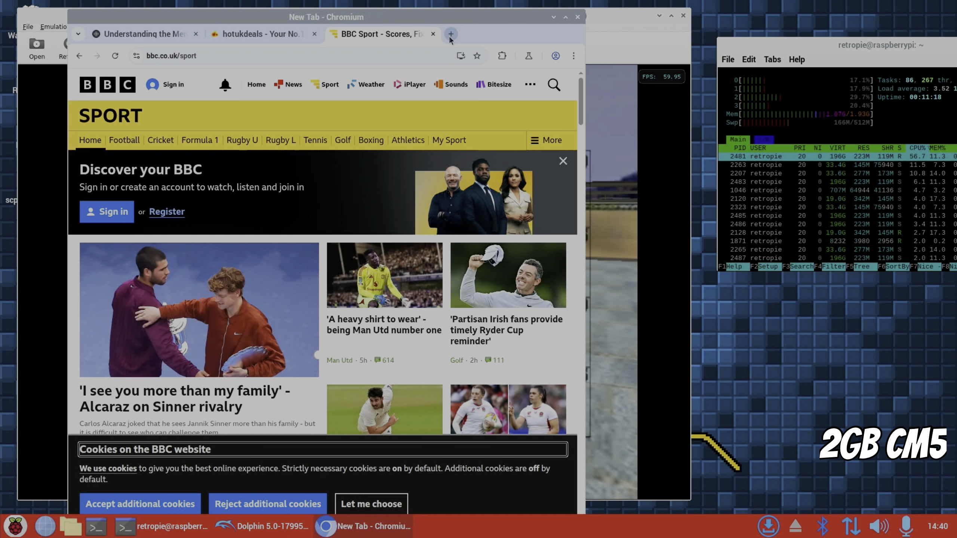
# Step: Go to youtube.com in the new tab and choose Reject all on the cookie consent dialog
pyautogui.click(450, 35)
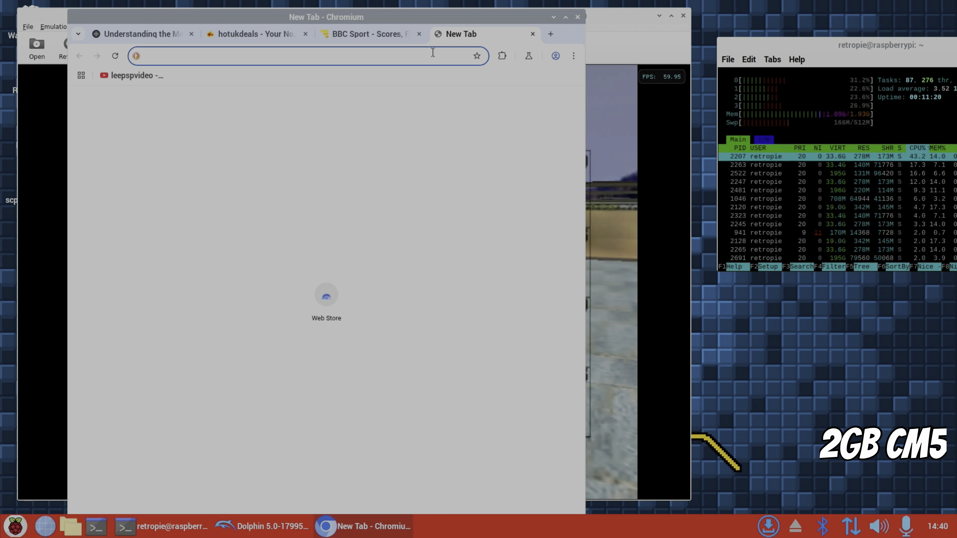
pyautogui.write('youtube.com')
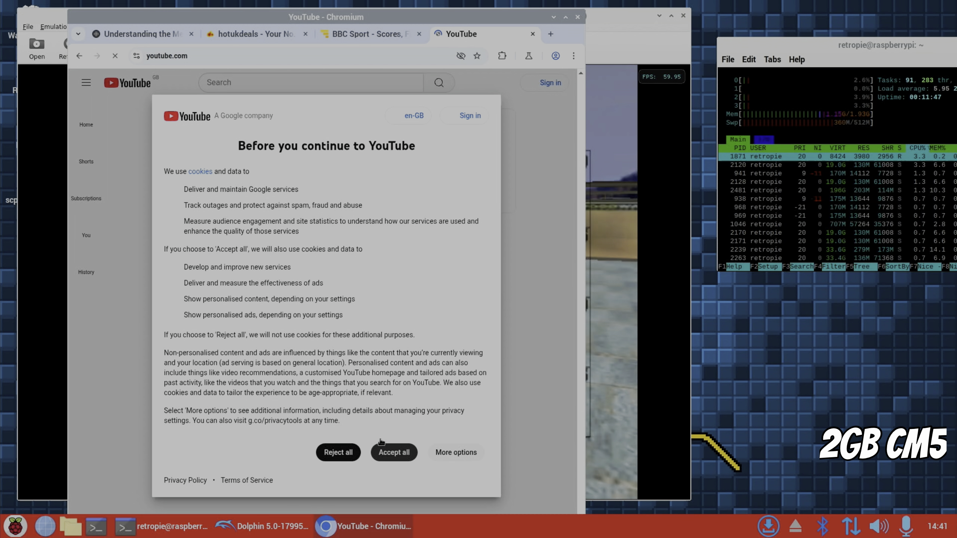
pyautogui.click(393, 452)
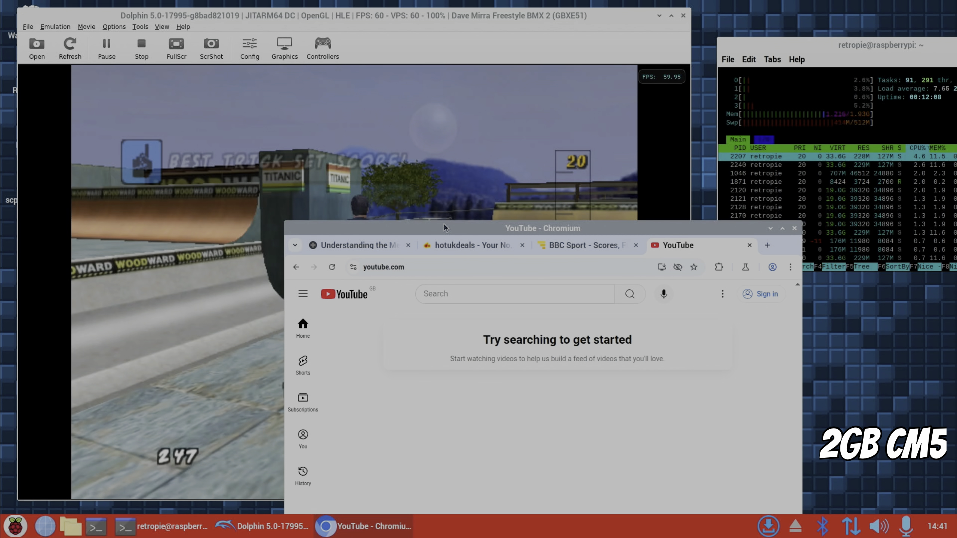
# Step: Drag Chromium up-left over the game, search YouTube for 'leepspvideo hdr' and open the 4K UHD HDR demo clips video
pyautogui.moveTo(542, 227); pyautogui.dragTo(491, 148)
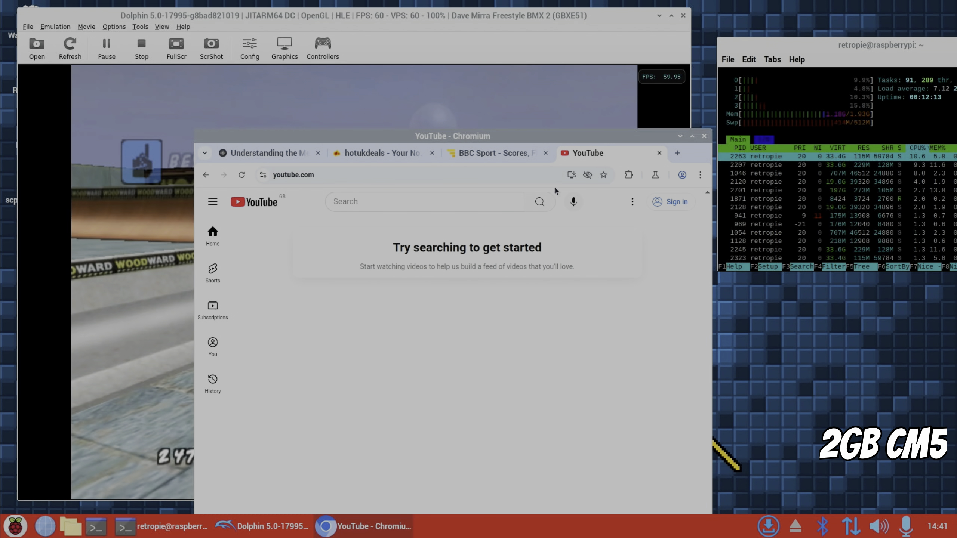
pyautogui.click(399, 202)
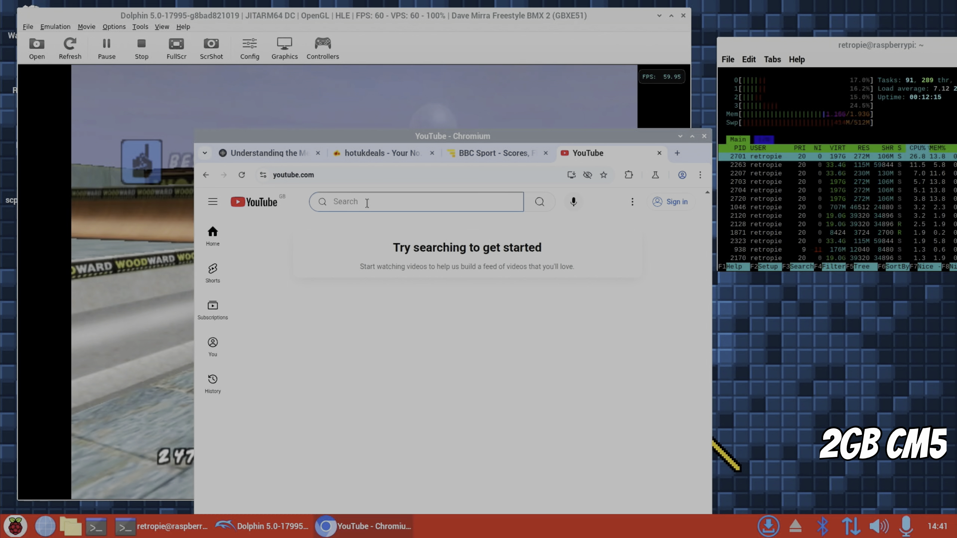
pyautogui.write('leepspvideo')
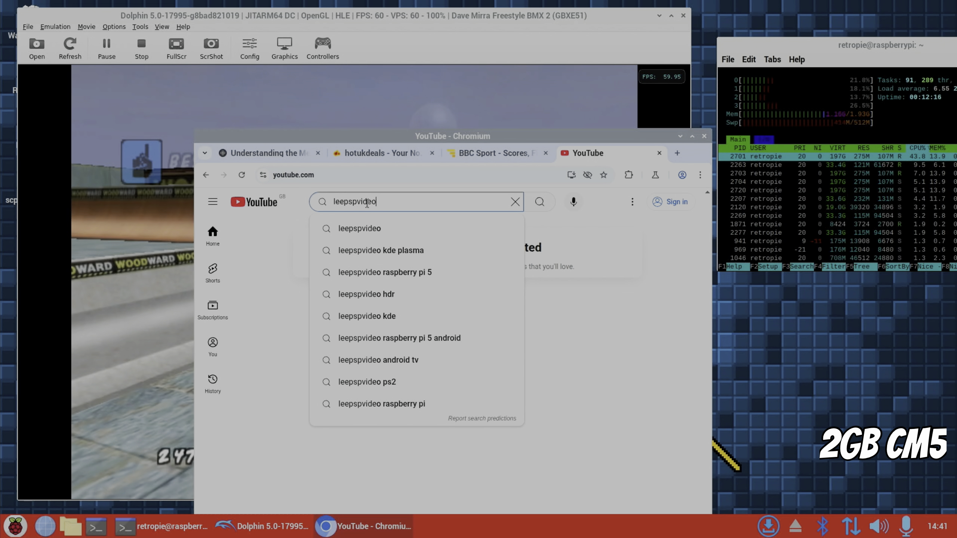
pyautogui.click(366, 294)
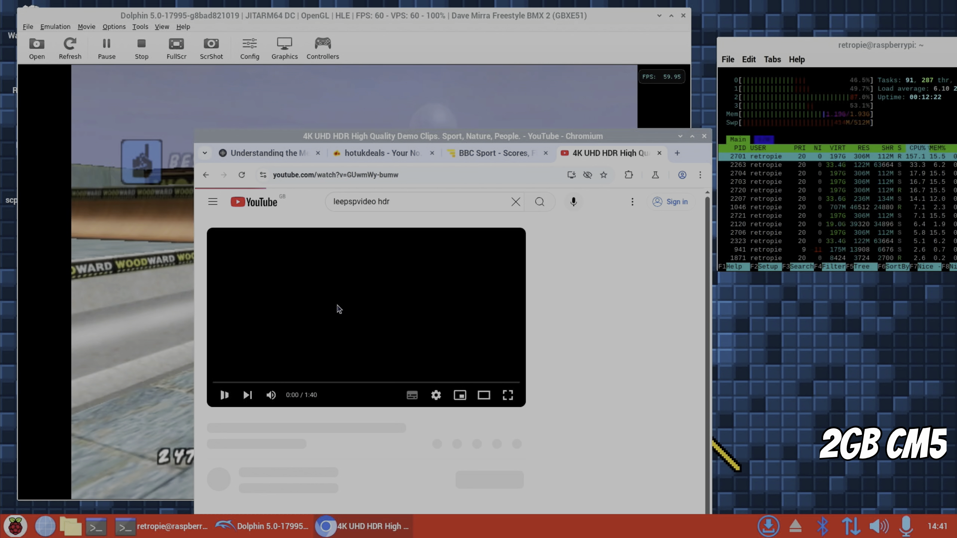
pyautogui.click(436, 396)
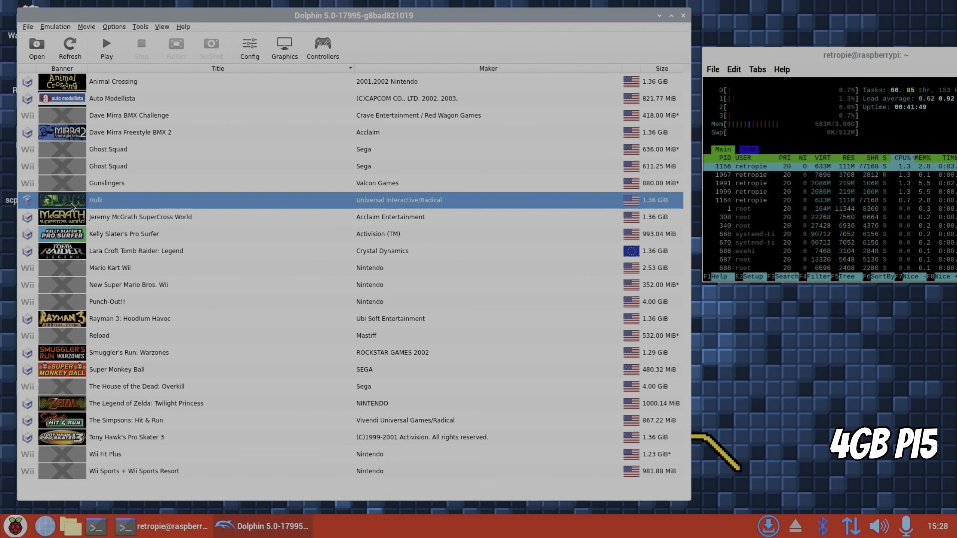
# Step: Launch Hulk from the Dolphin game list by double-clicking it
pyautogui.doubleClick(95, 201)
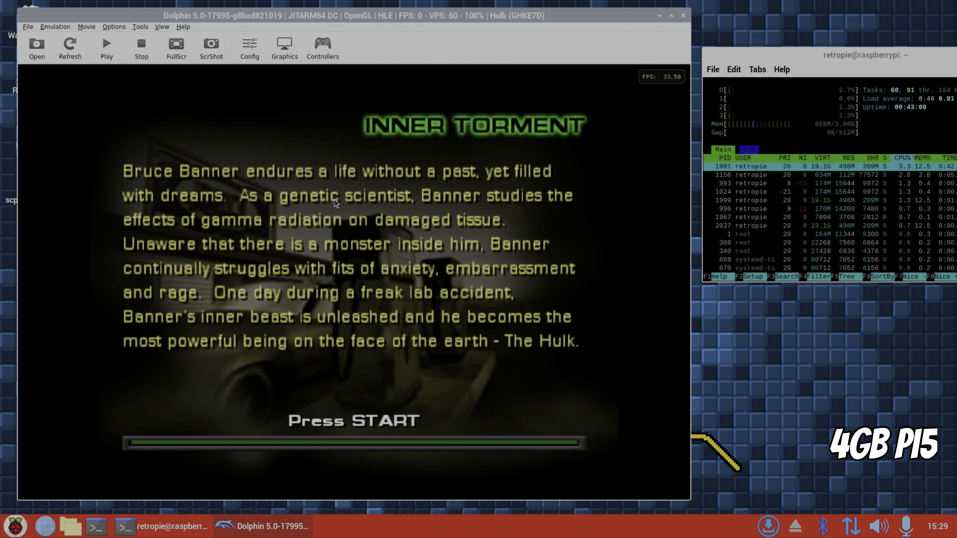
pyautogui.moveTo(809, 133)
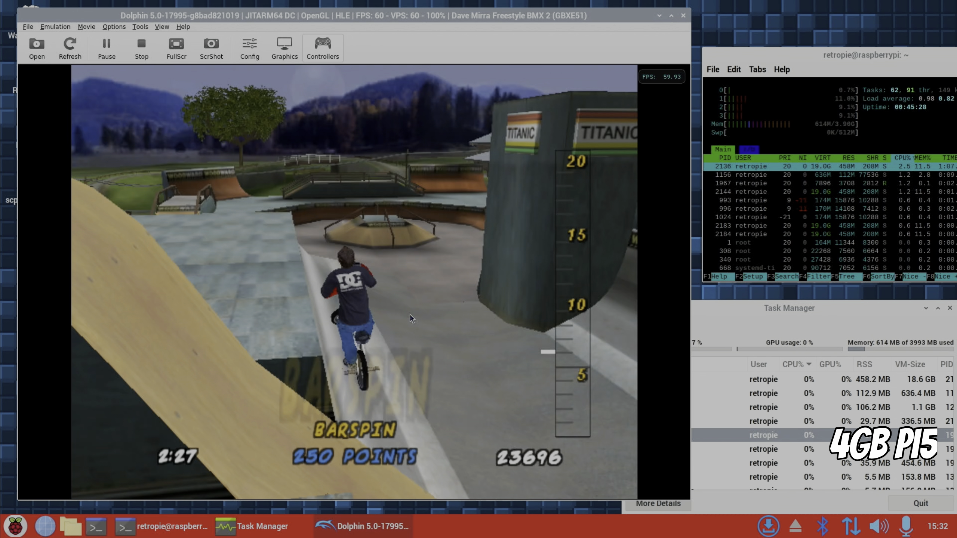
pyautogui.moveTo(680, 131)
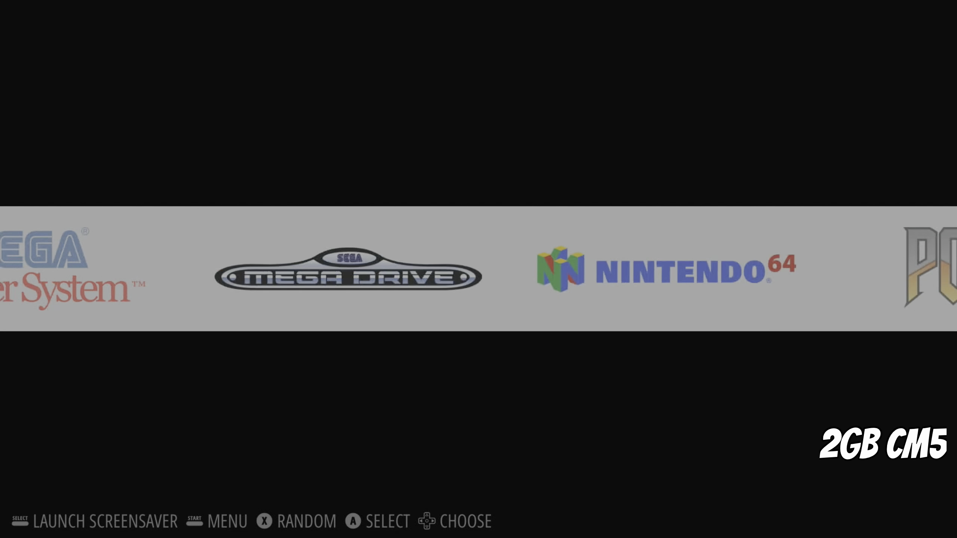
# Step: Navigate EmulationStation to launch Hulk, then attack the tutorial enemies with B
pyautogui.press('Right')
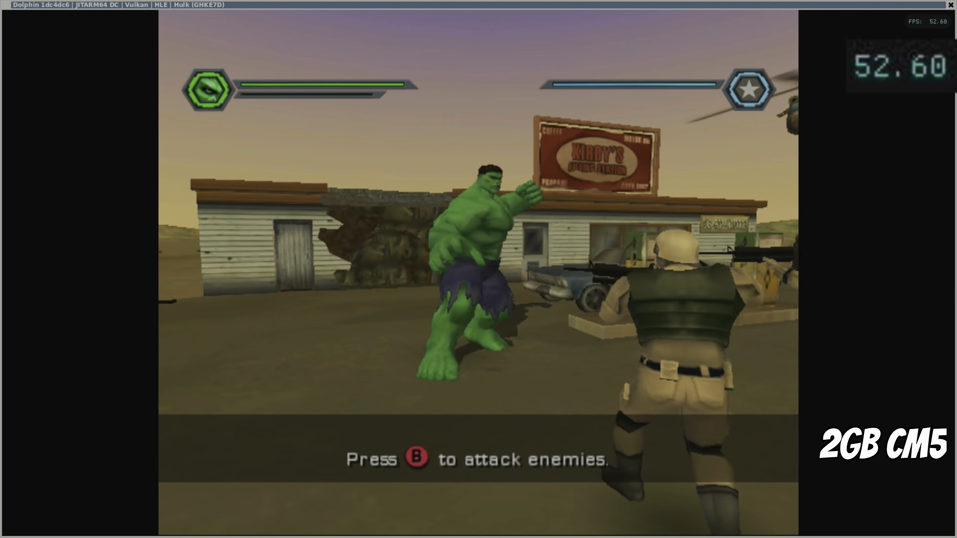
pyautogui.press('b')
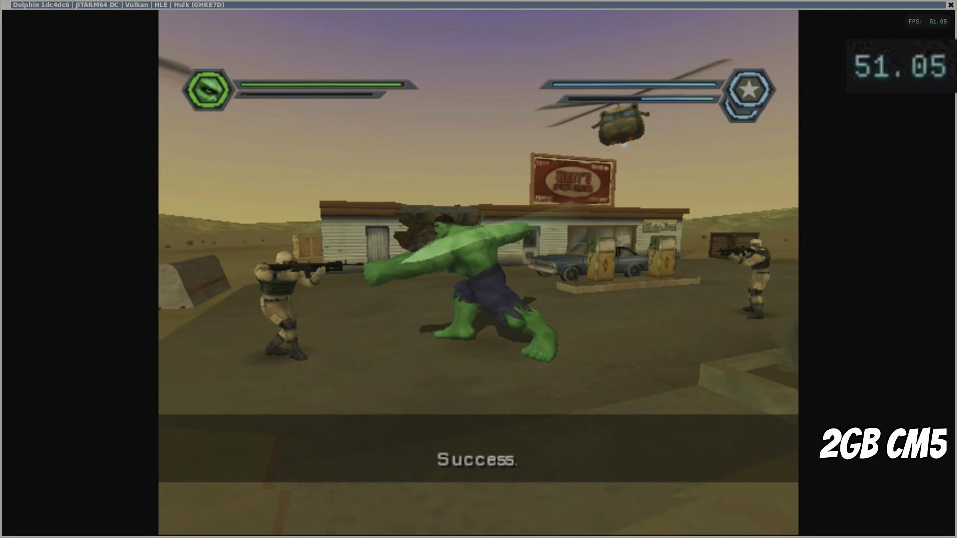